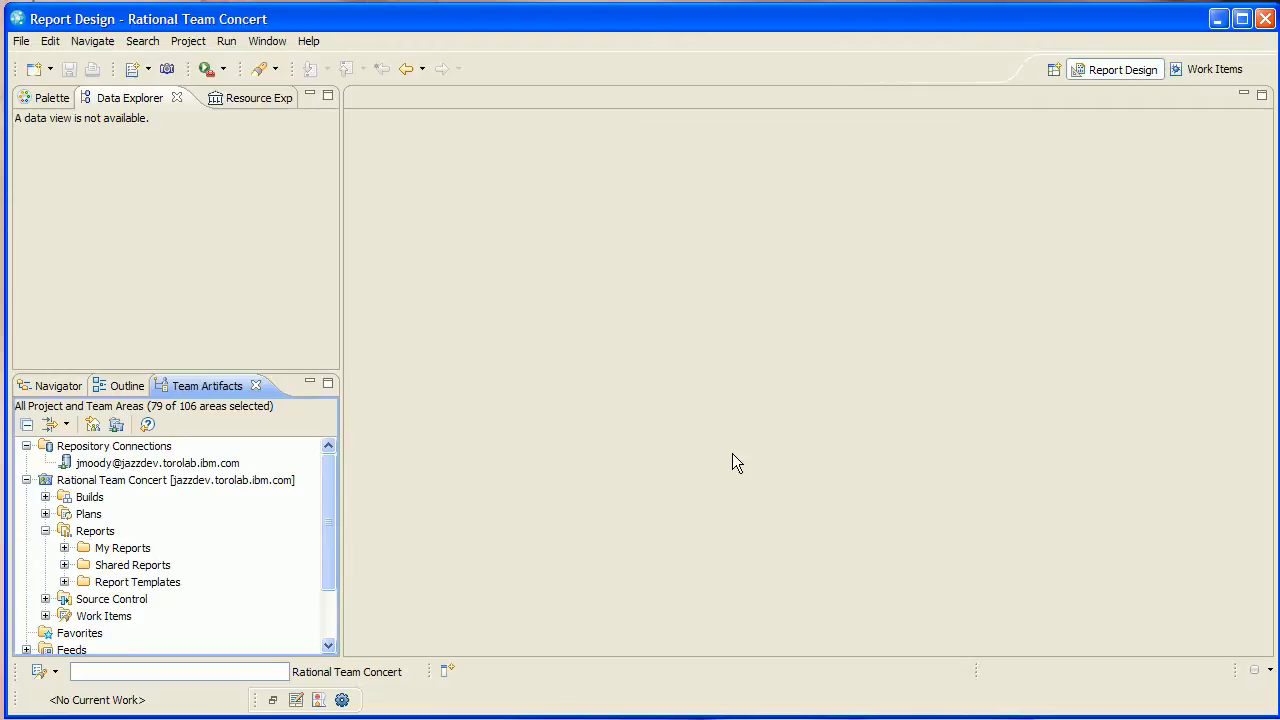
pyautogui.moveTo(696, 463)
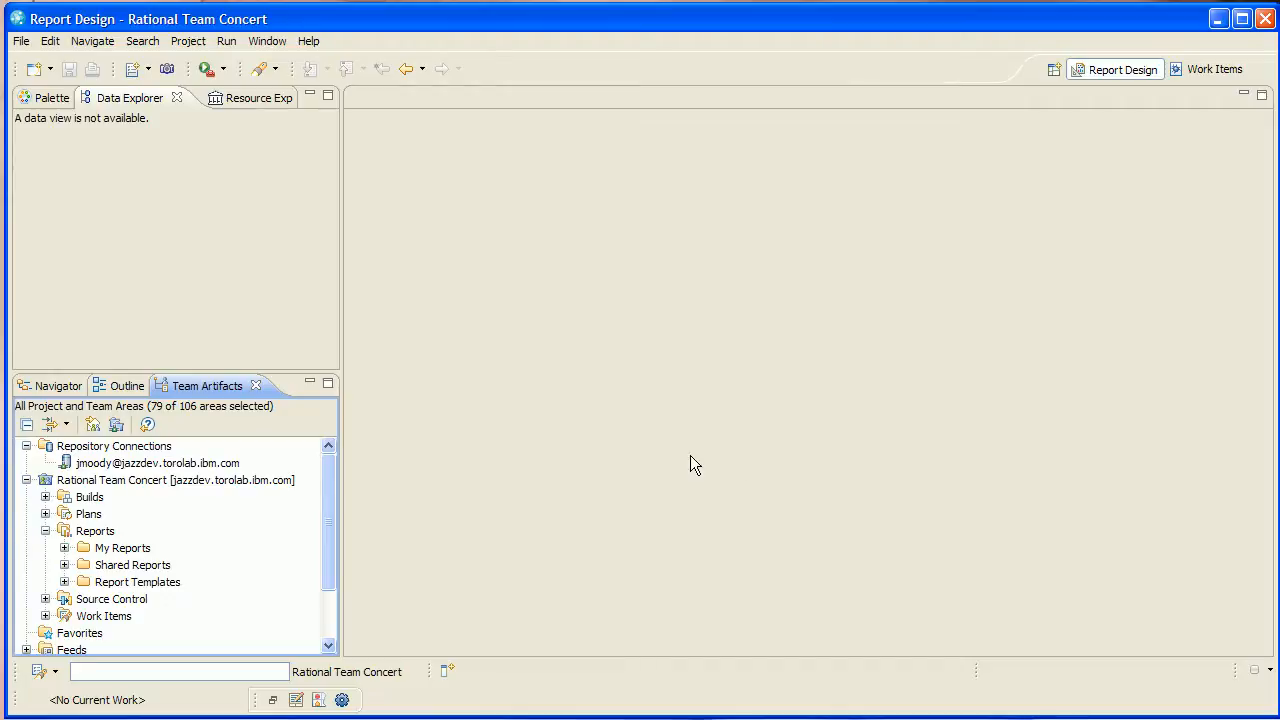
pyautogui.moveTo(110, 472)
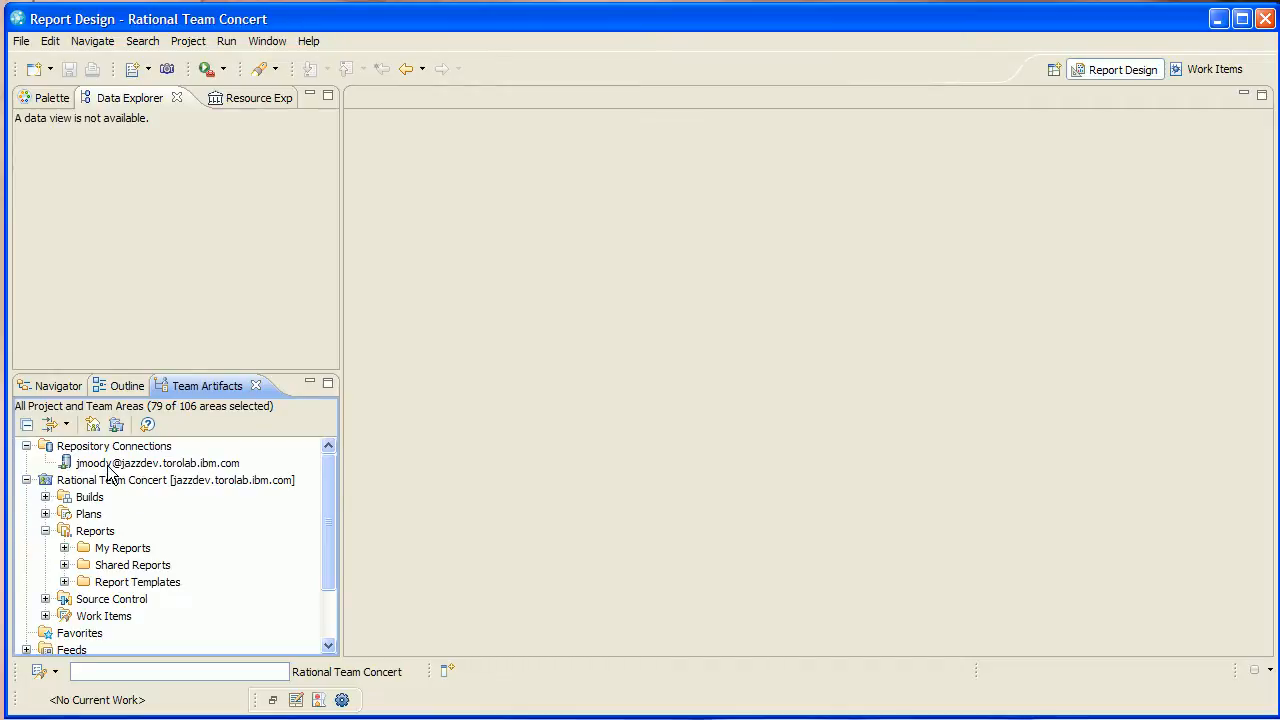
pyautogui.moveTo(95, 533)
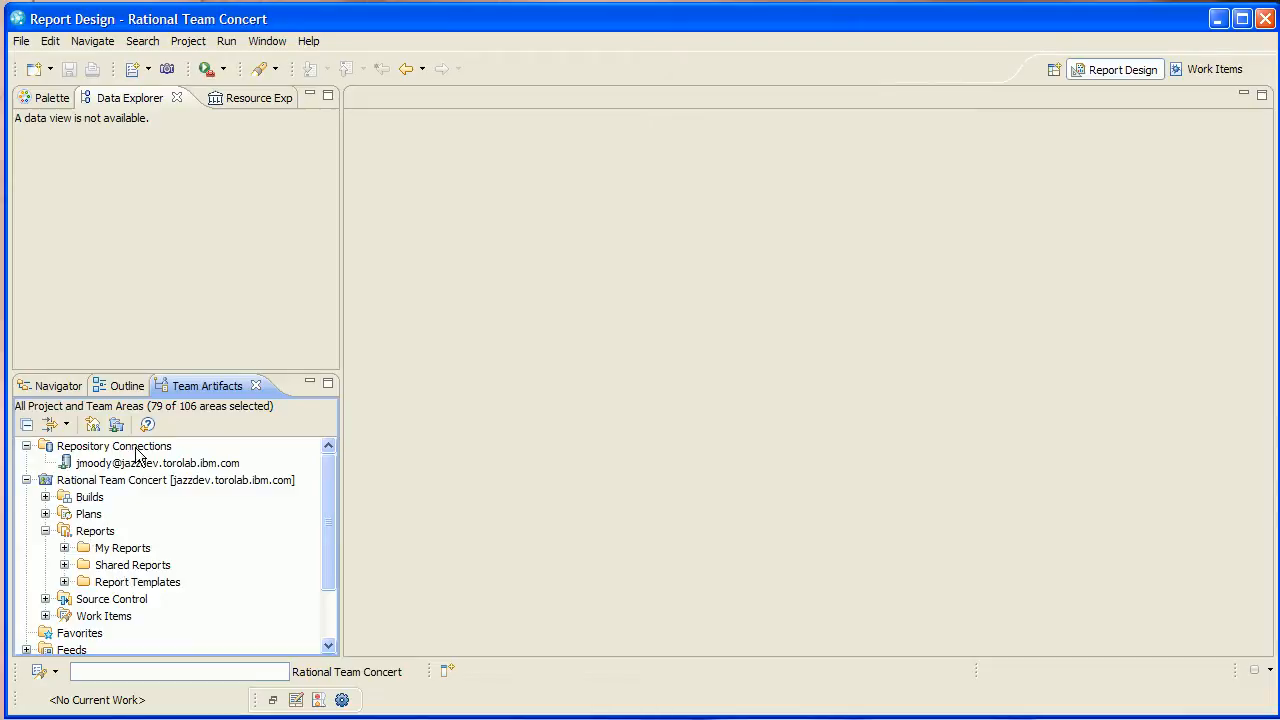
pyautogui.moveTo(57, 390)
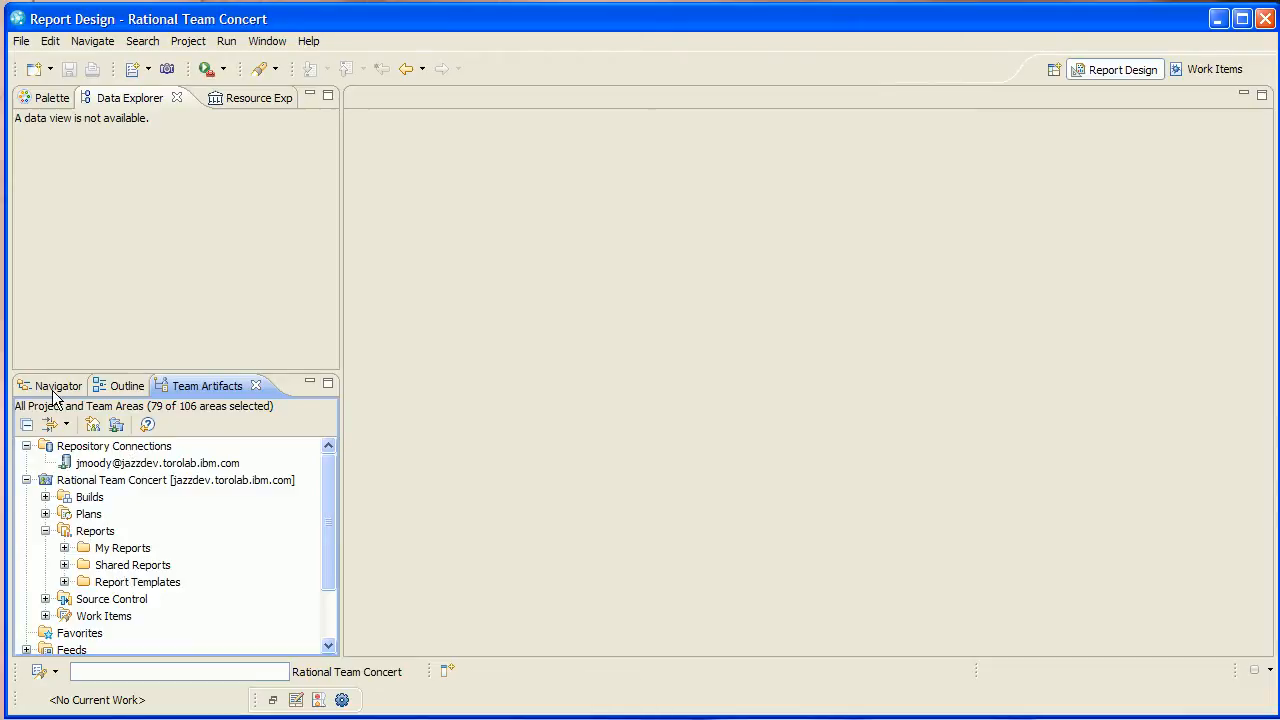
# Create a general project named Reports containing a new Open Work Items.rptdesign report
pyautogui.click(57, 385)
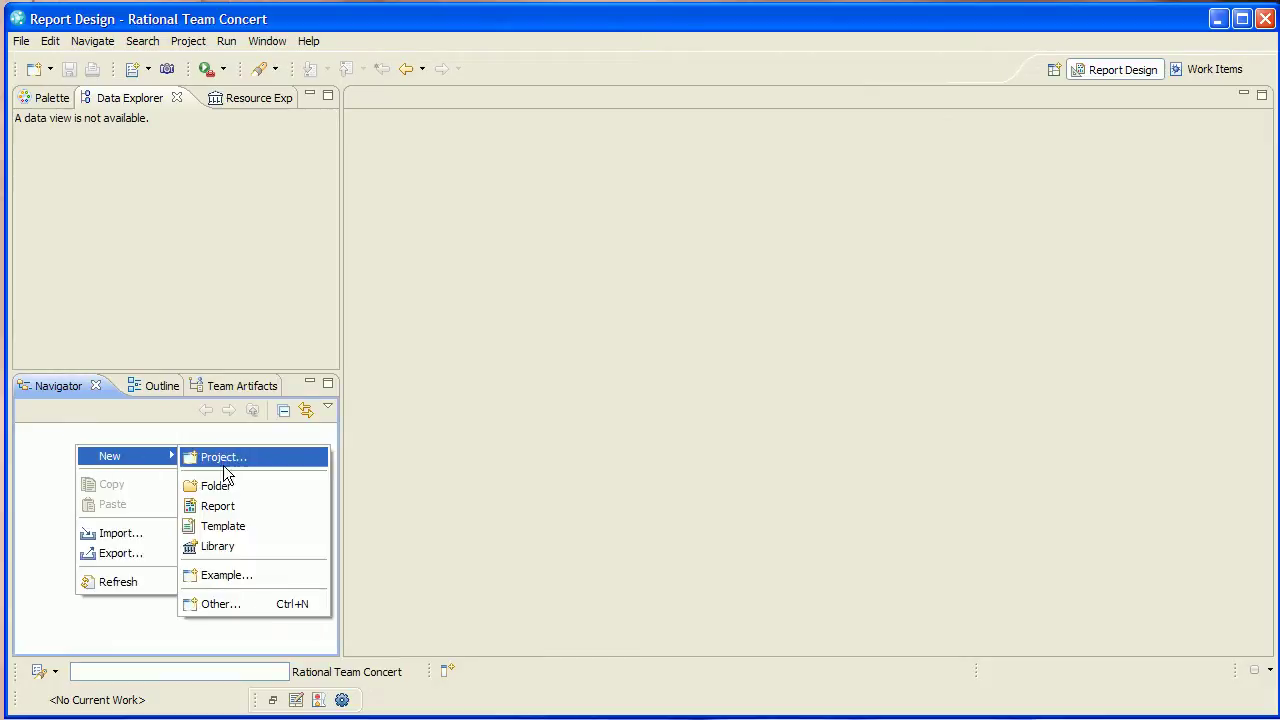
pyautogui.click(223, 457)
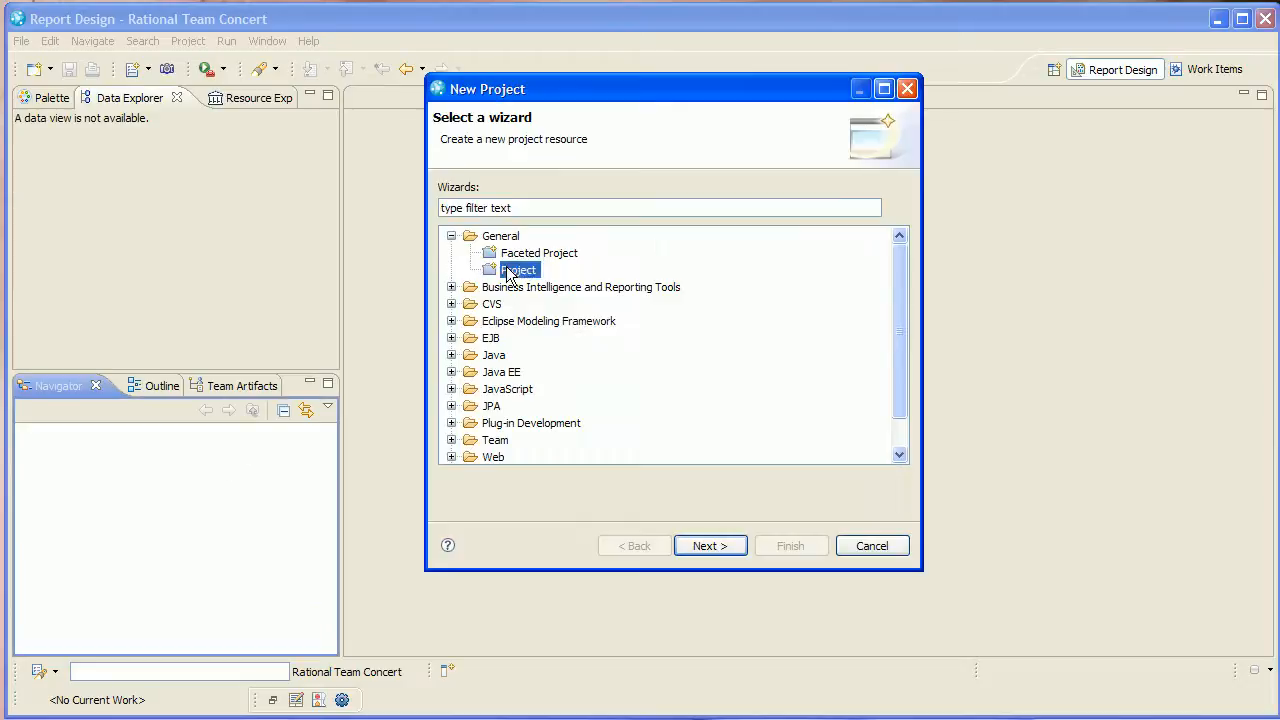
pyautogui.click(710, 545)
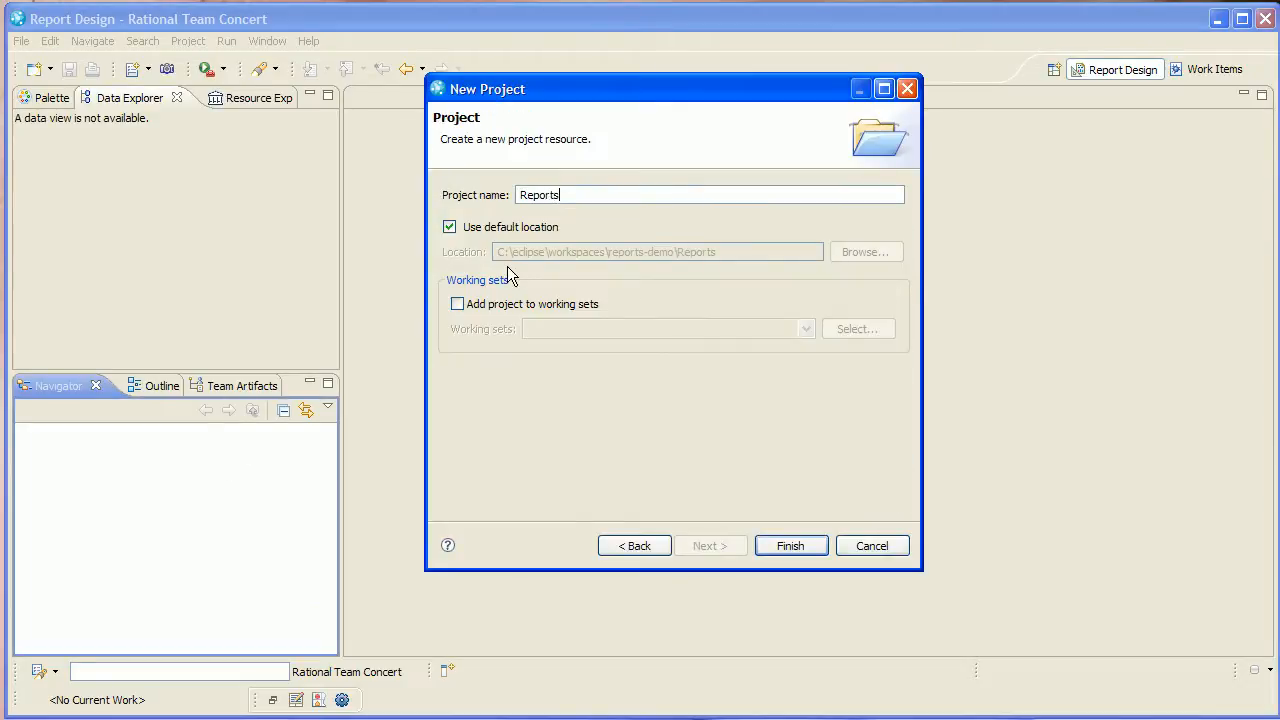
pyautogui.click(790, 545)
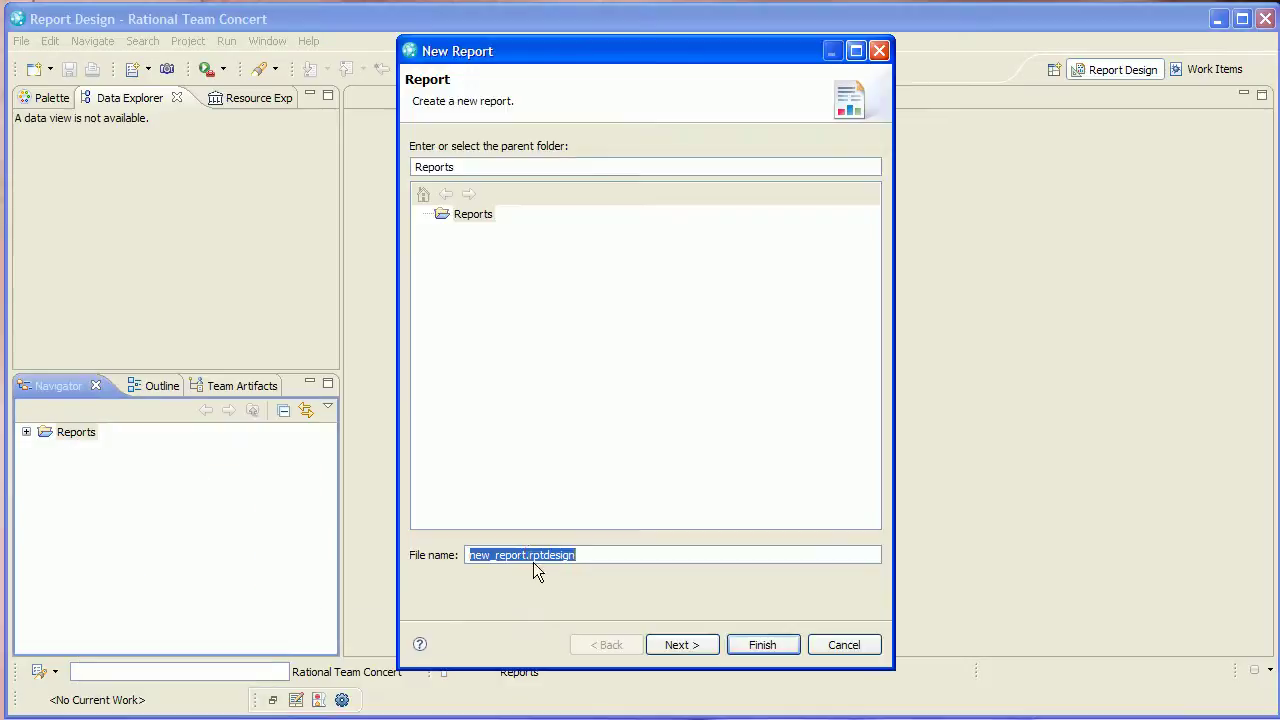
pyautogui.write('Open Work Items')
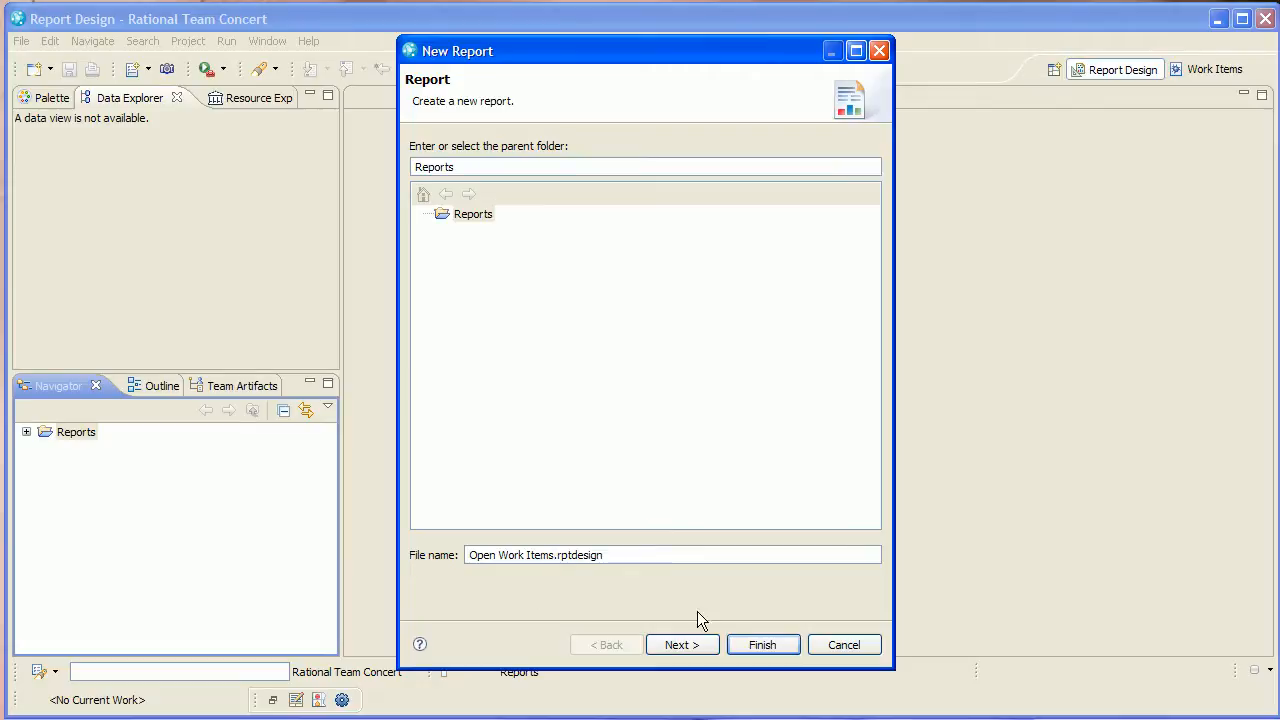
pyautogui.click(762, 644)
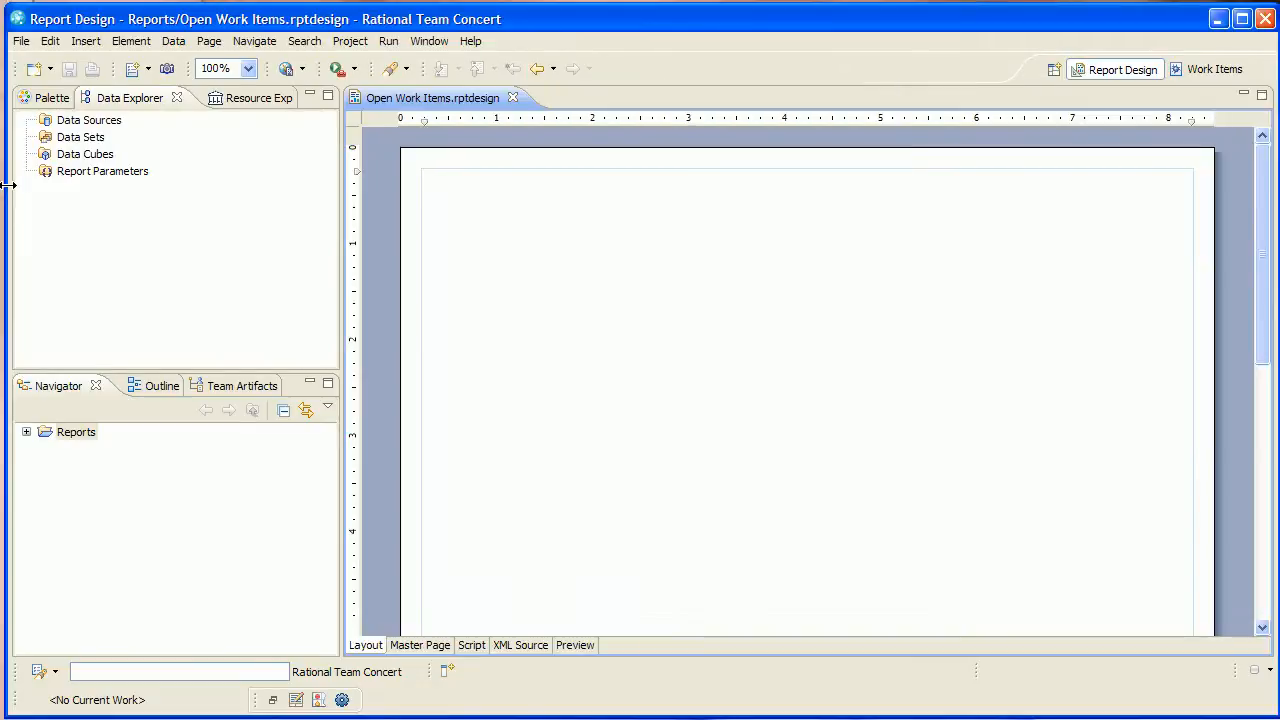
# Add a Jazz data source 'Work Items' using WORKITEMS_SNAPSHOT for the Rational Team Concert project area
pyautogui.rightClick(89, 119)
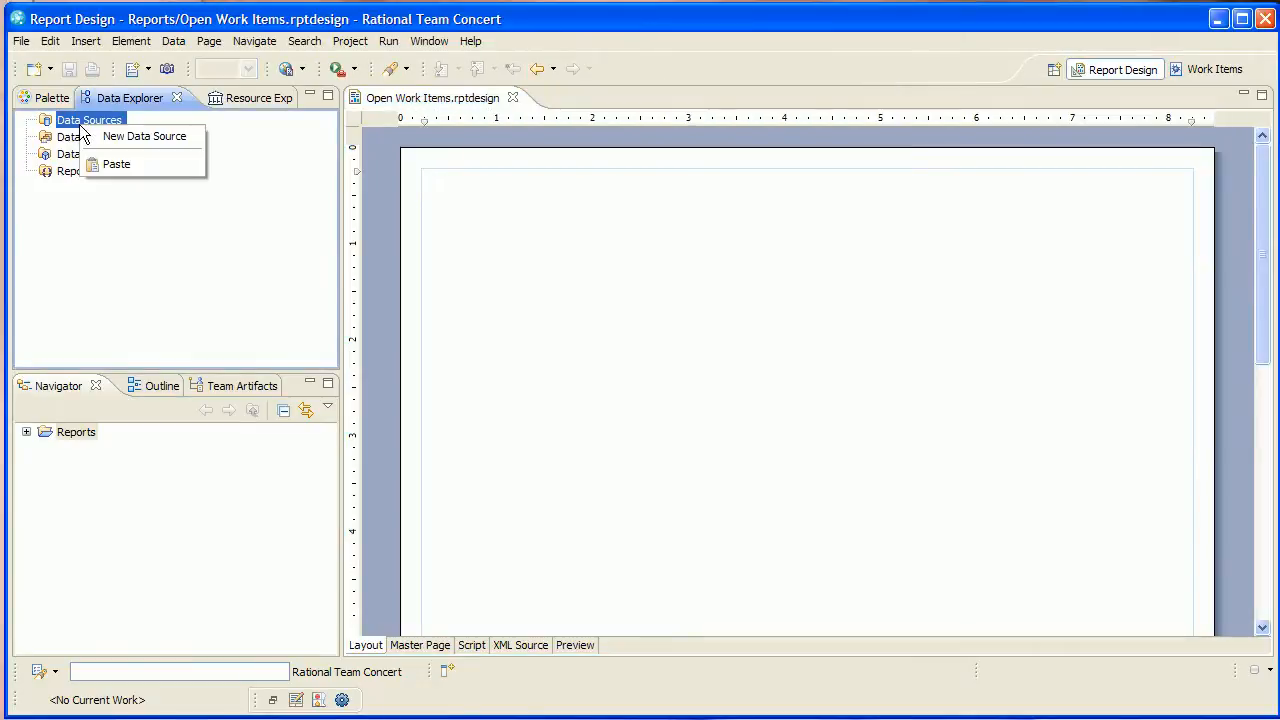
pyautogui.click(144, 135)
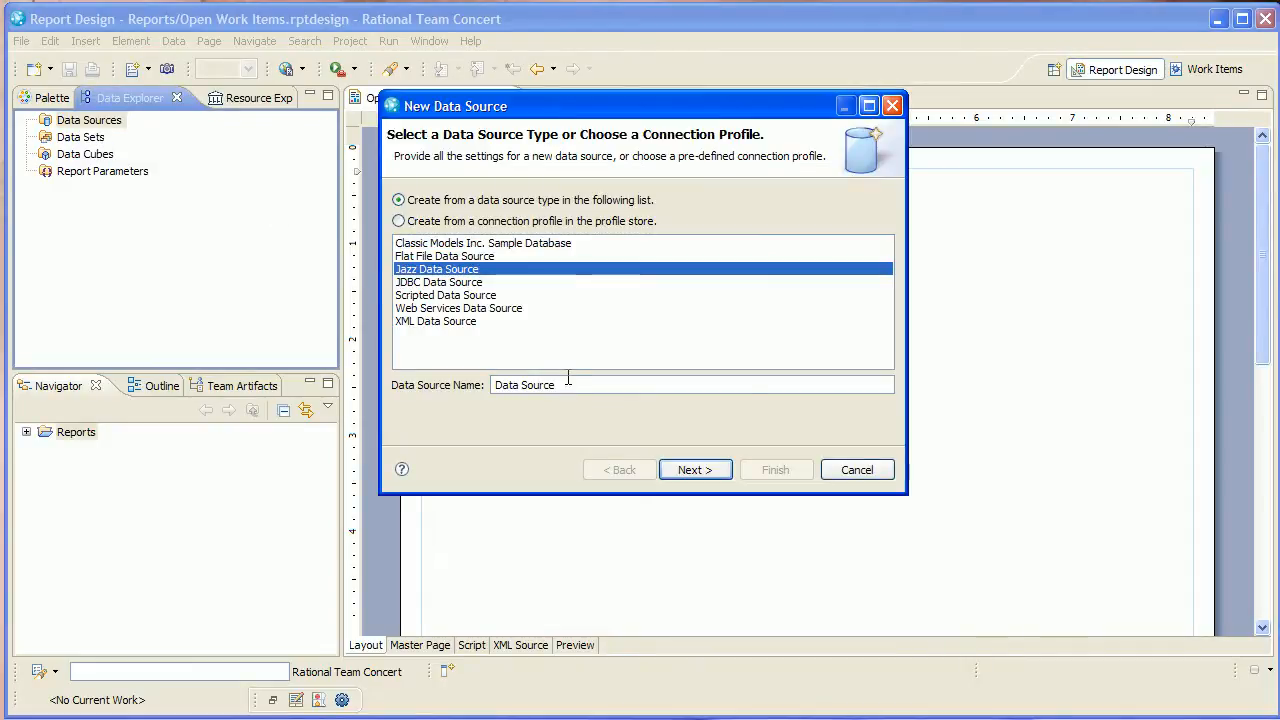
pyautogui.write('Work I')
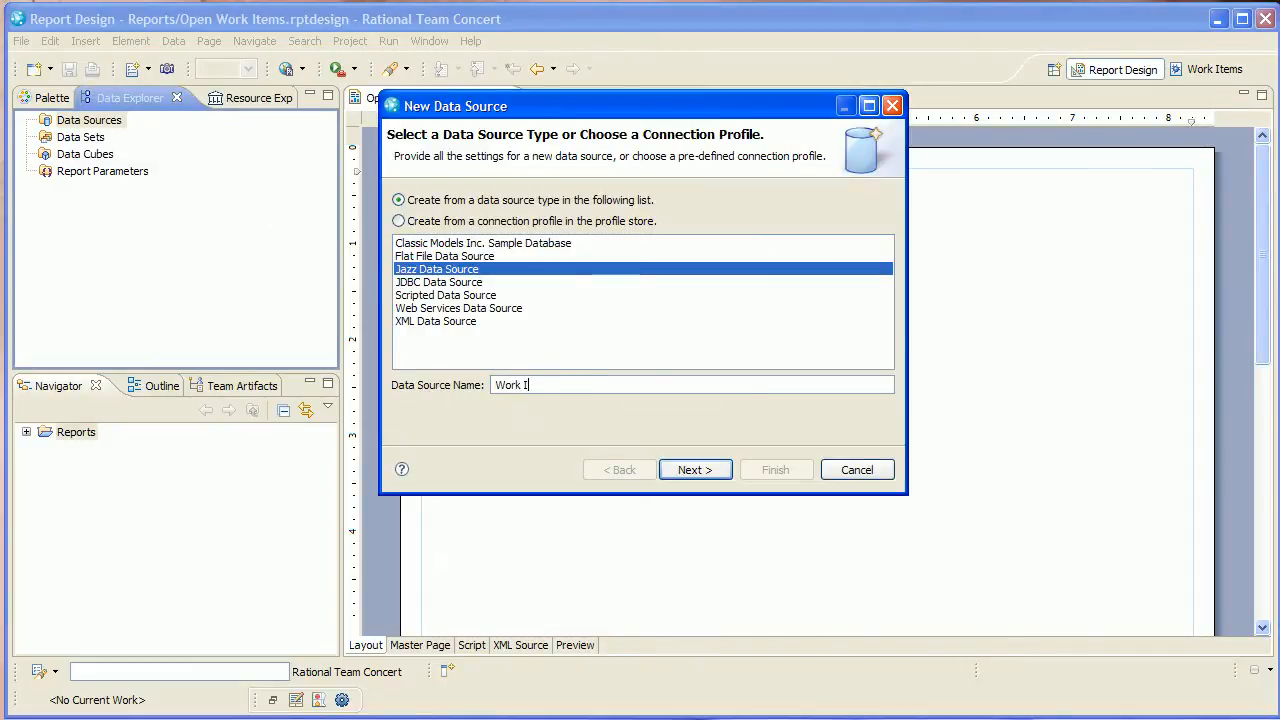
pyautogui.write('tems')
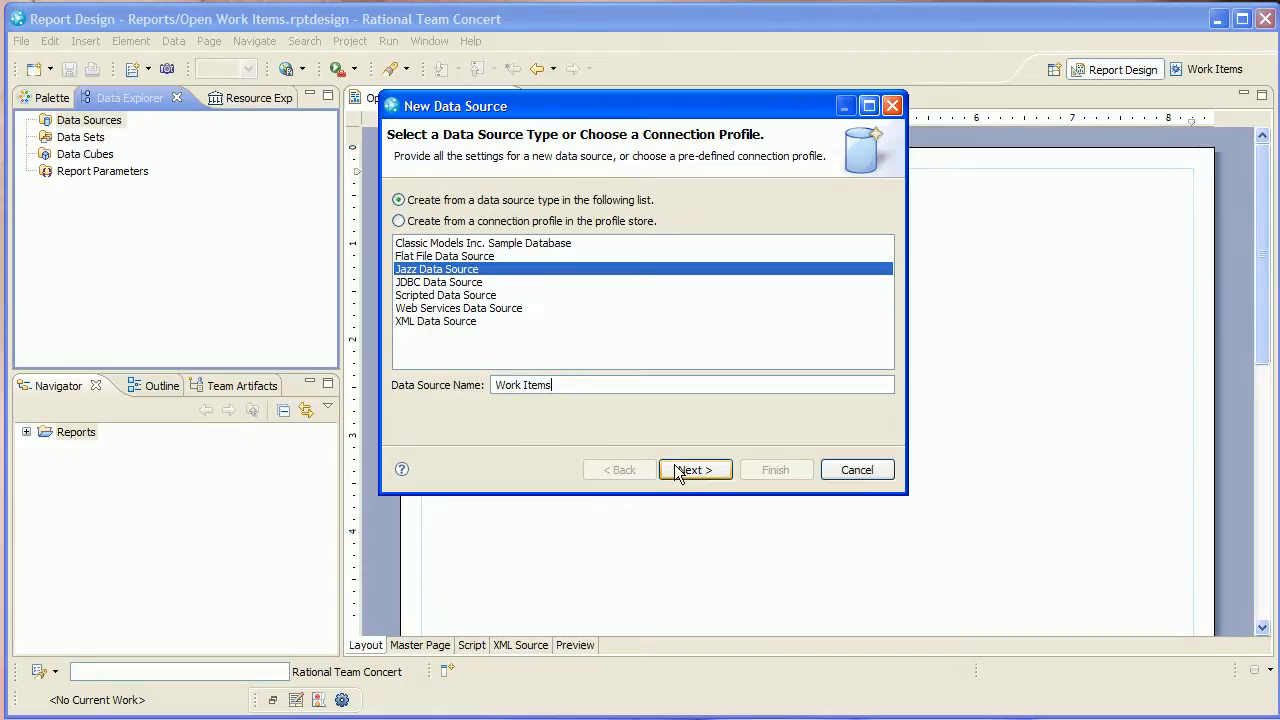
pyautogui.click(694, 470)
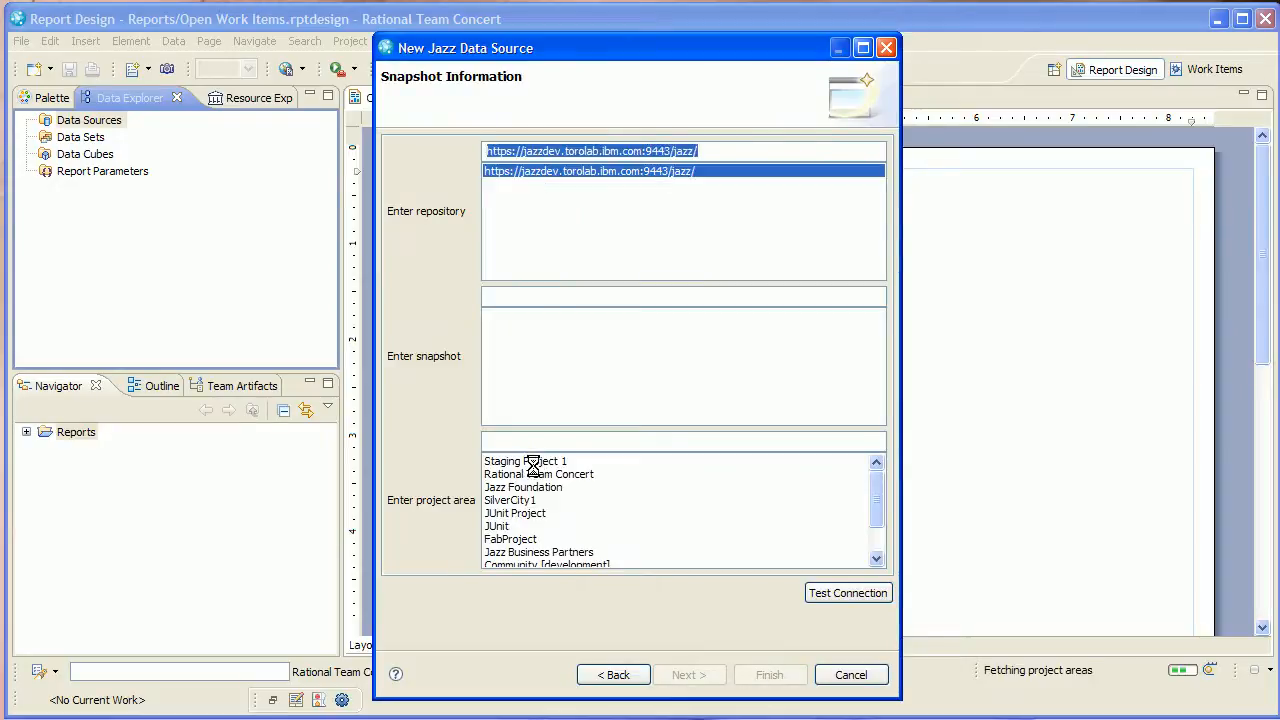
pyautogui.click(538, 461)
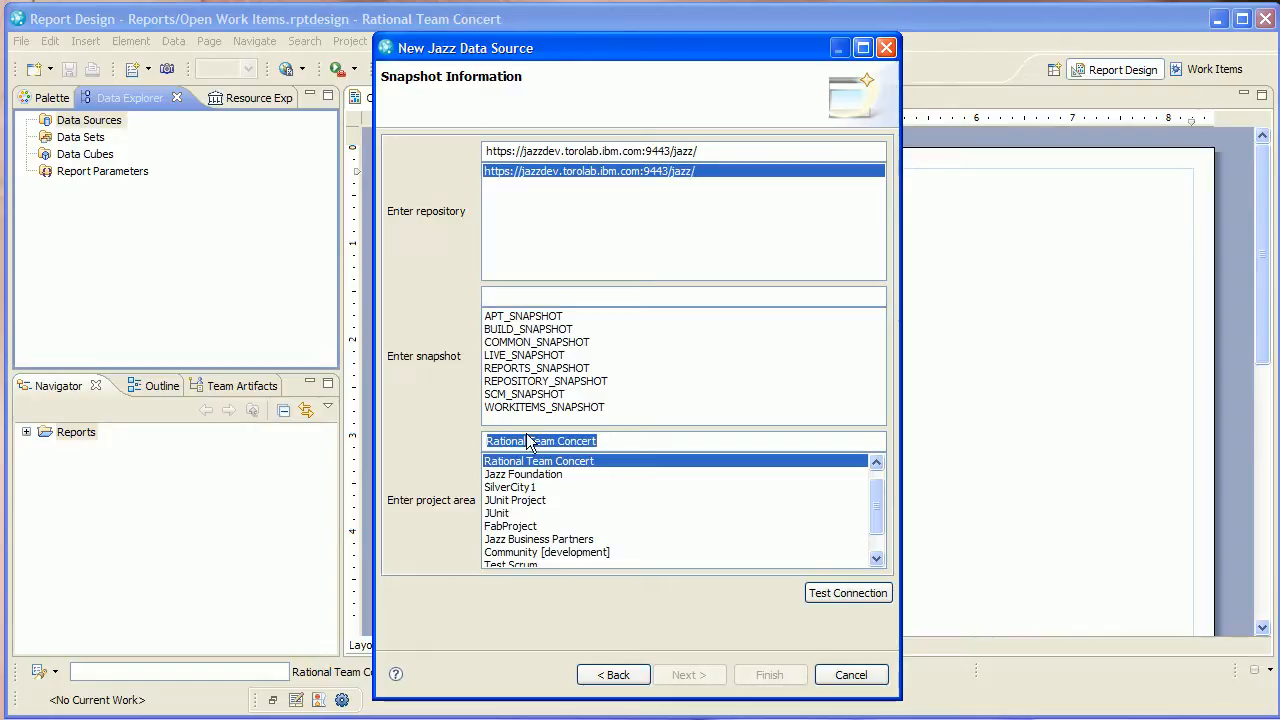
pyautogui.click(544, 407)
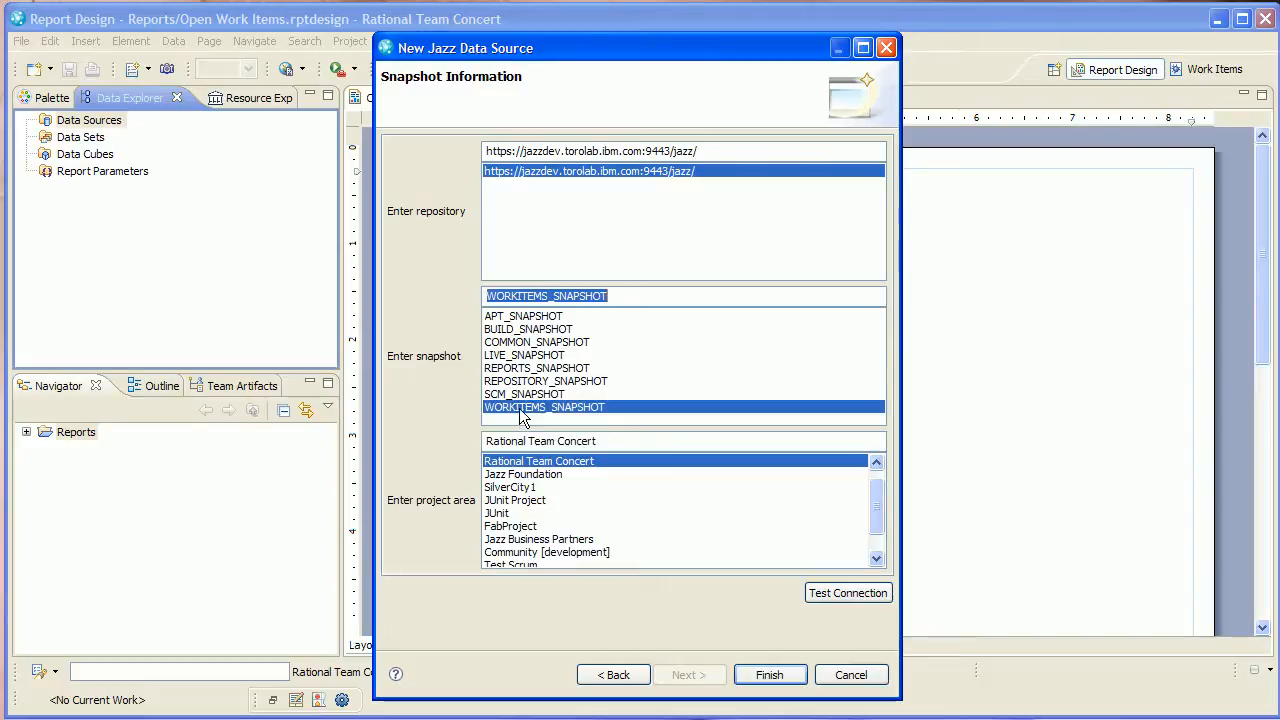
pyautogui.moveTo(770, 674)
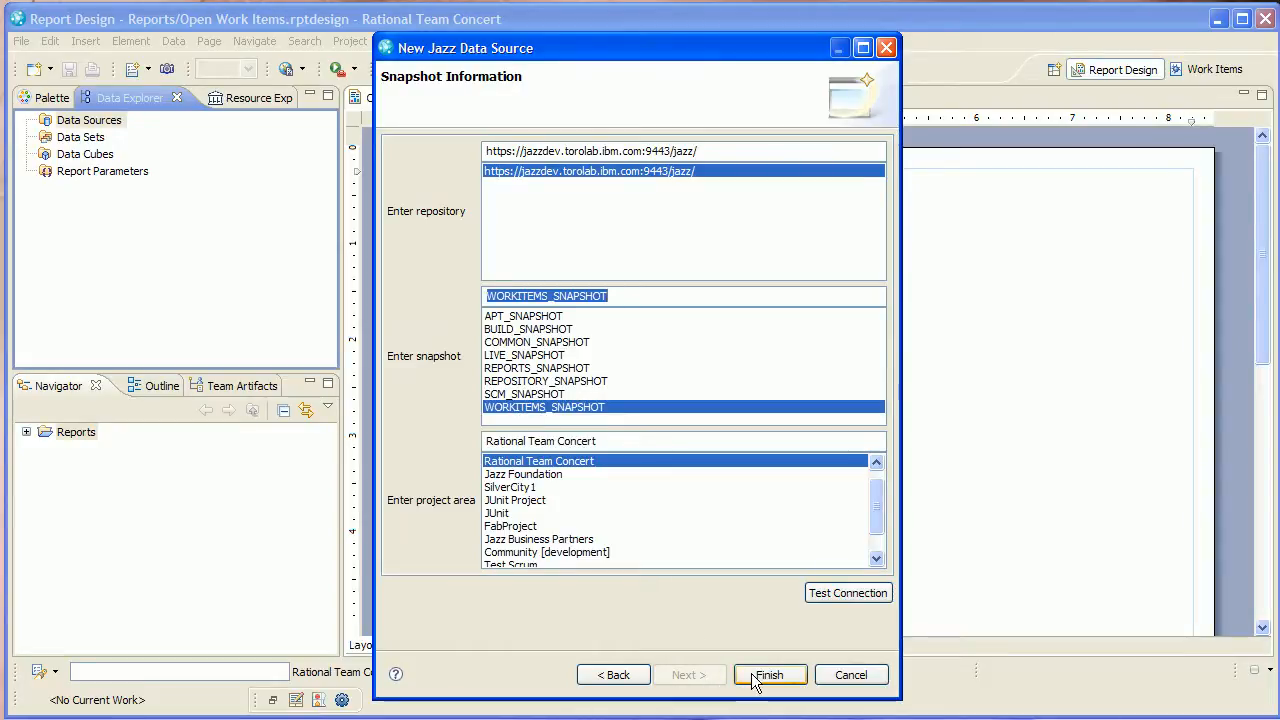
pyautogui.click(769, 674)
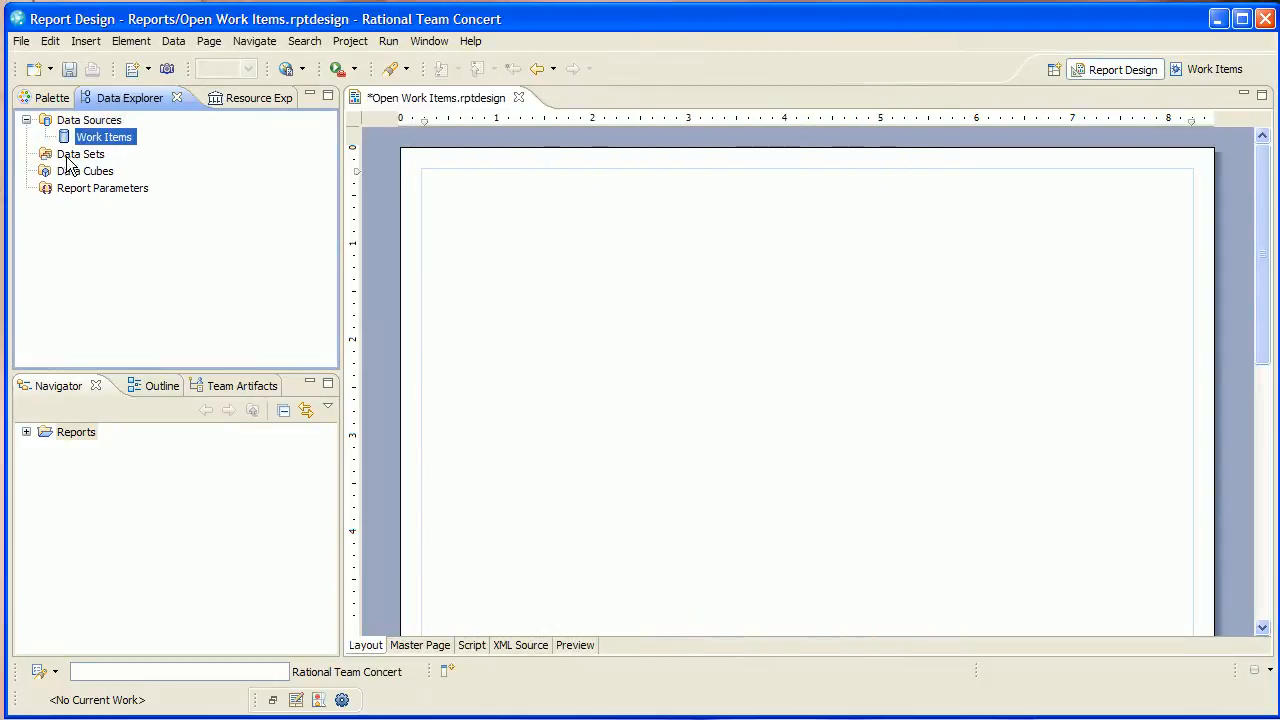
# Build the Open Work Items data set on WORKITEM_STATES, with WI_COUNT output and STATE_GROUP as a parameter
pyautogui.rightClick(80, 154)
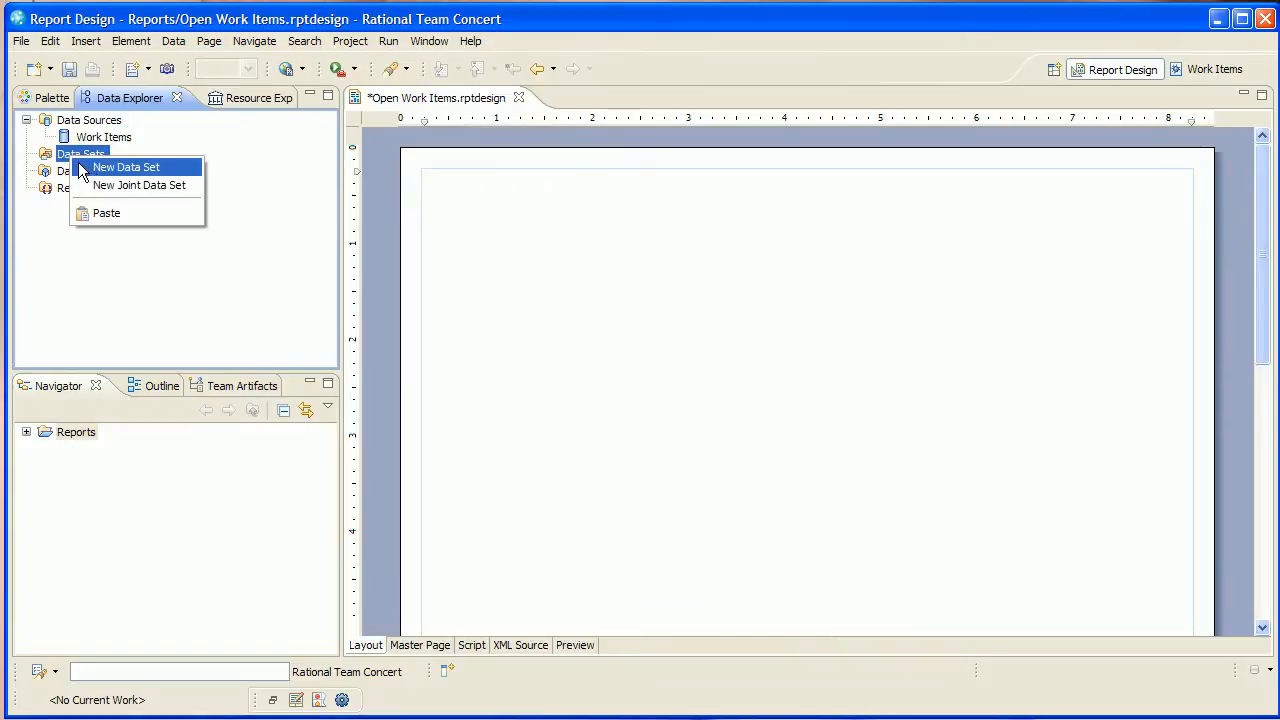
pyautogui.click(126, 167)
pyautogui.write('Open')
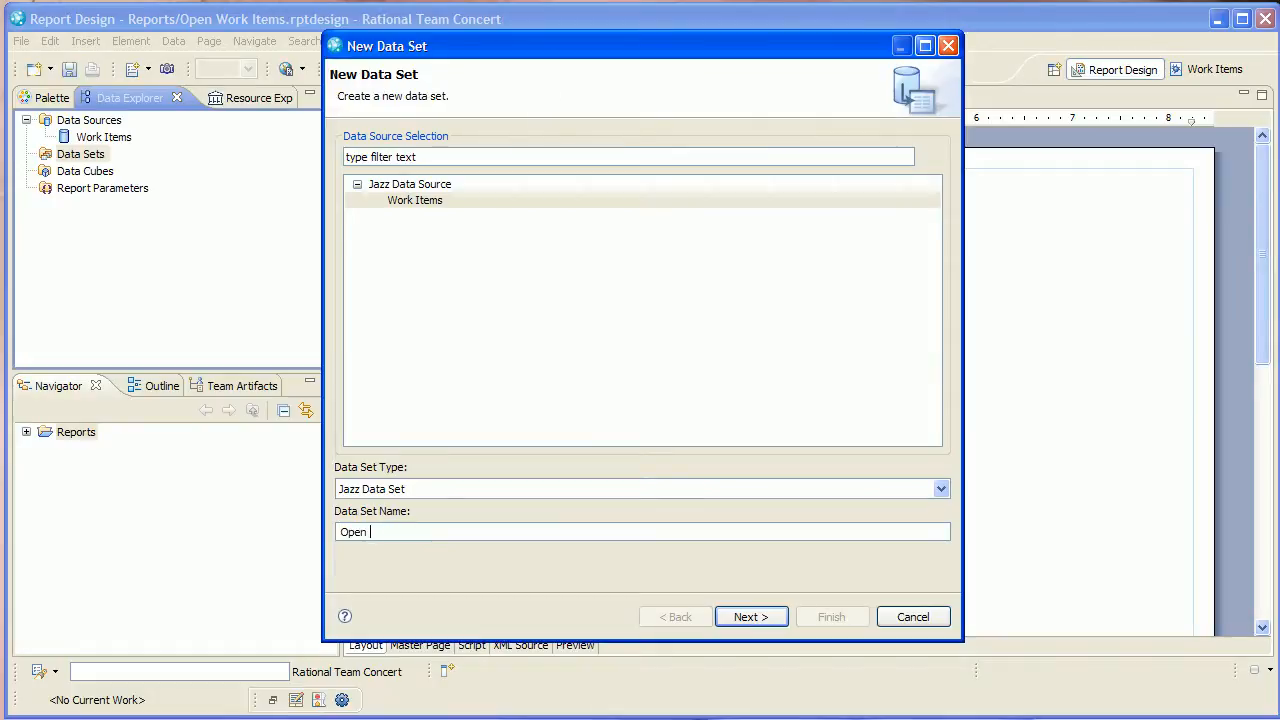
pyautogui.write('Work Items')
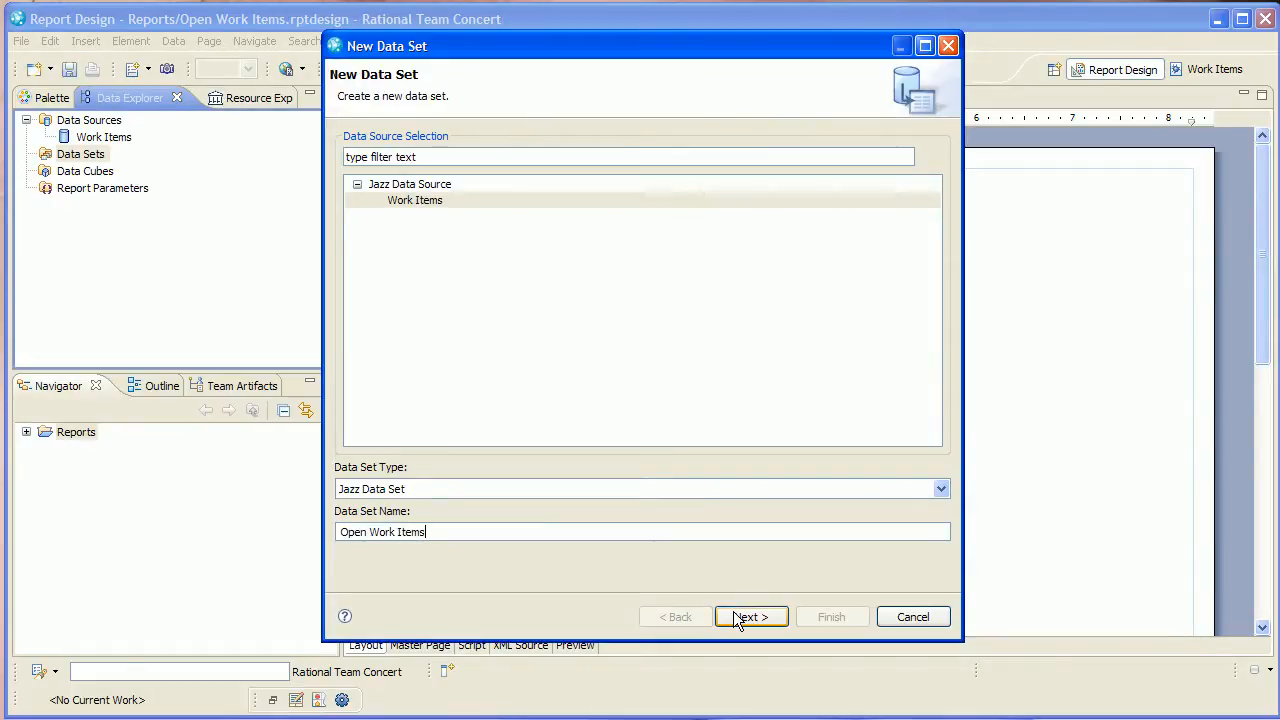
pyautogui.click(750, 616)
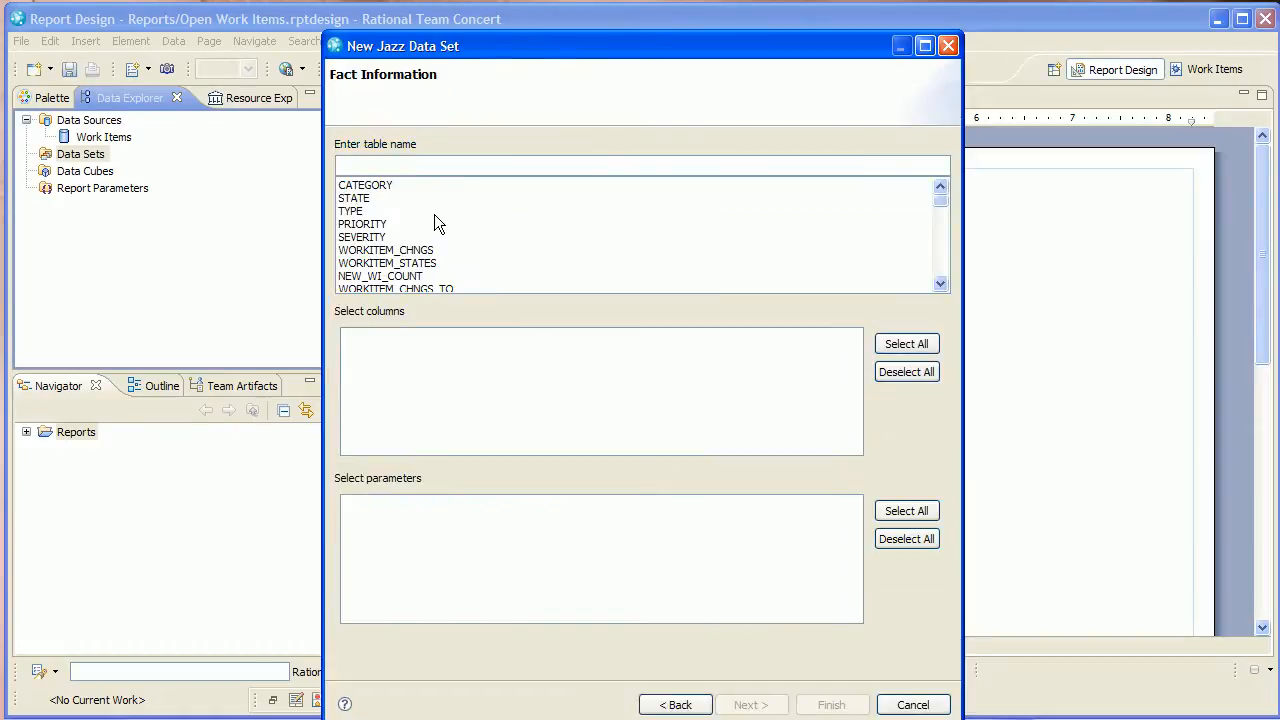
pyautogui.click(387, 263)
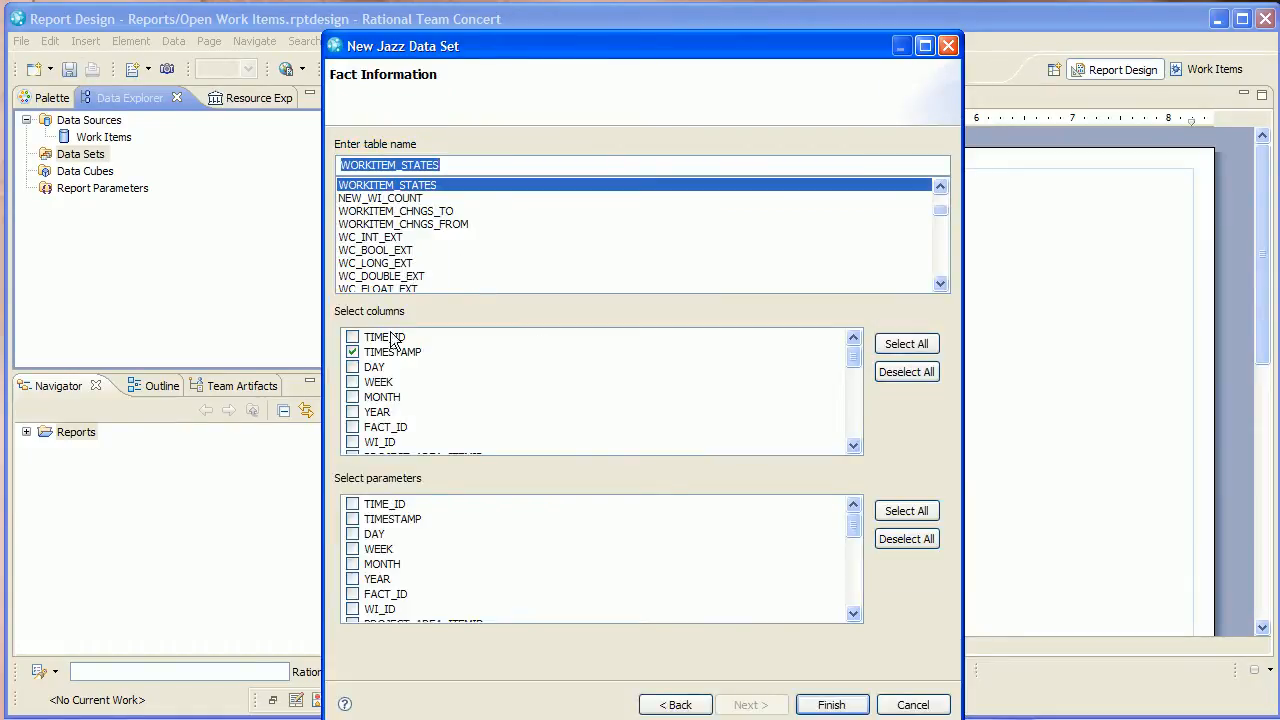
pyautogui.moveTo(720, 360)
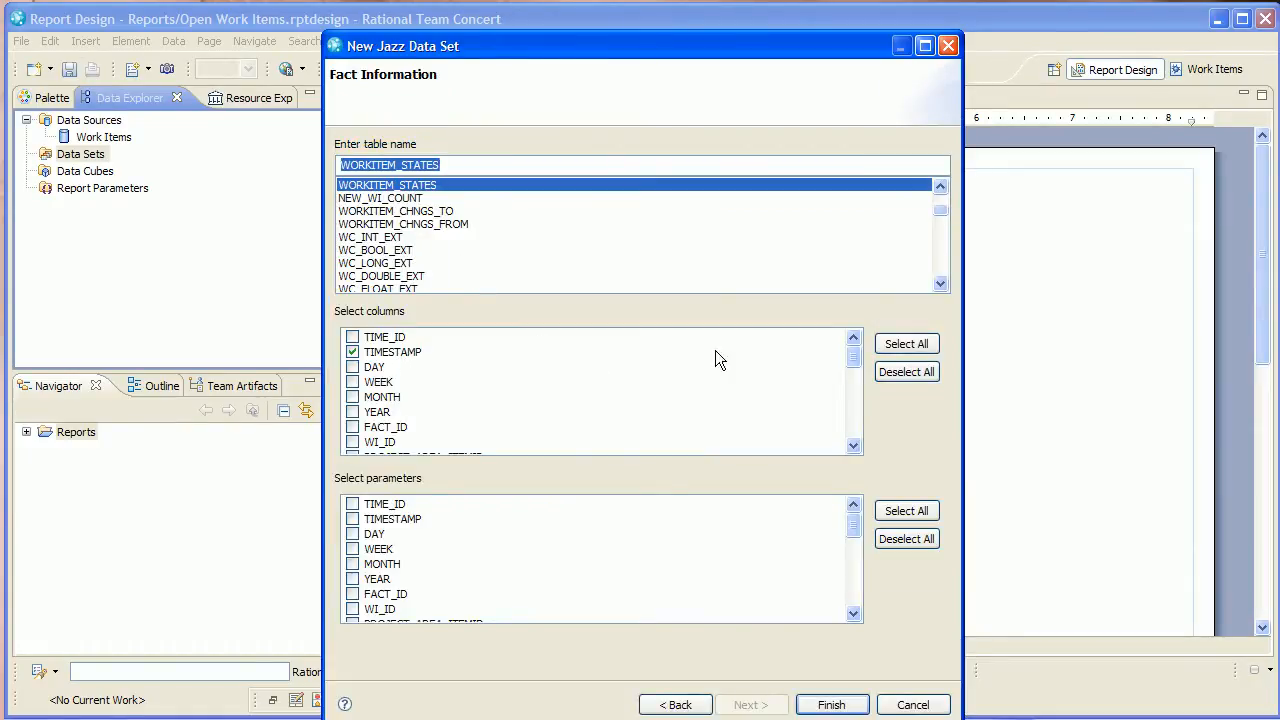
pyautogui.moveTo(855, 365)
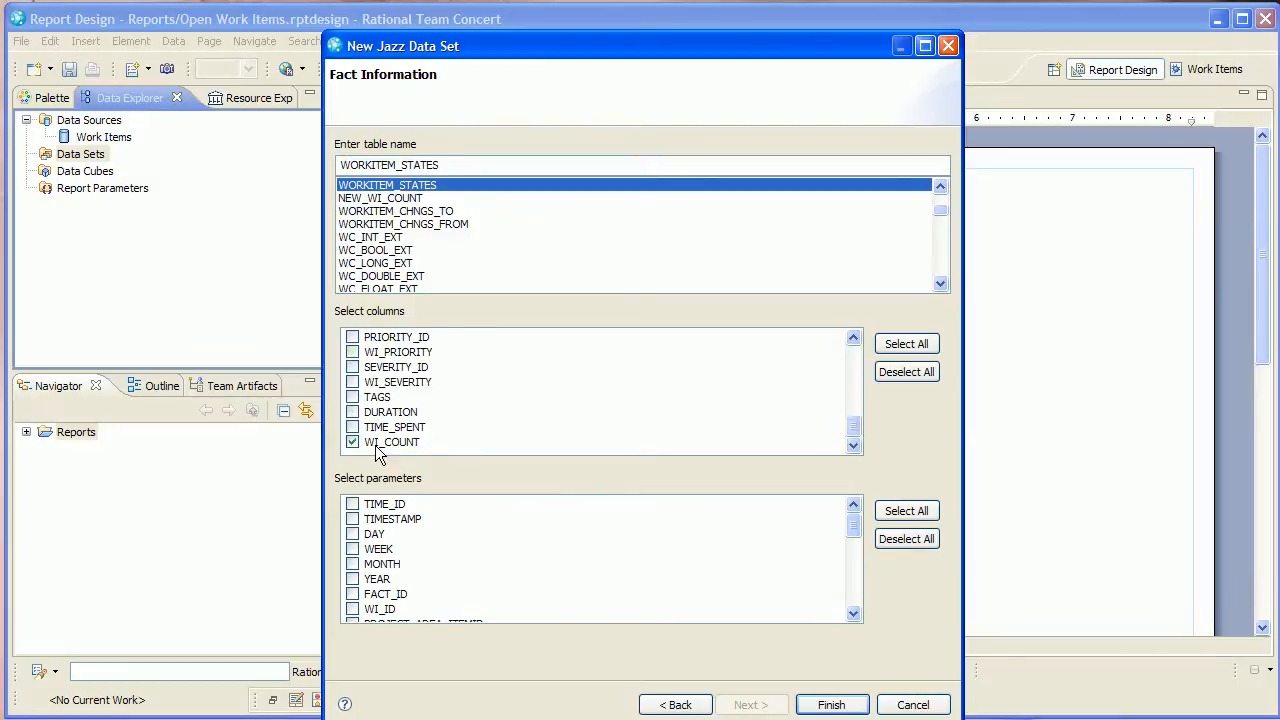
pyautogui.moveTo(408, 448)
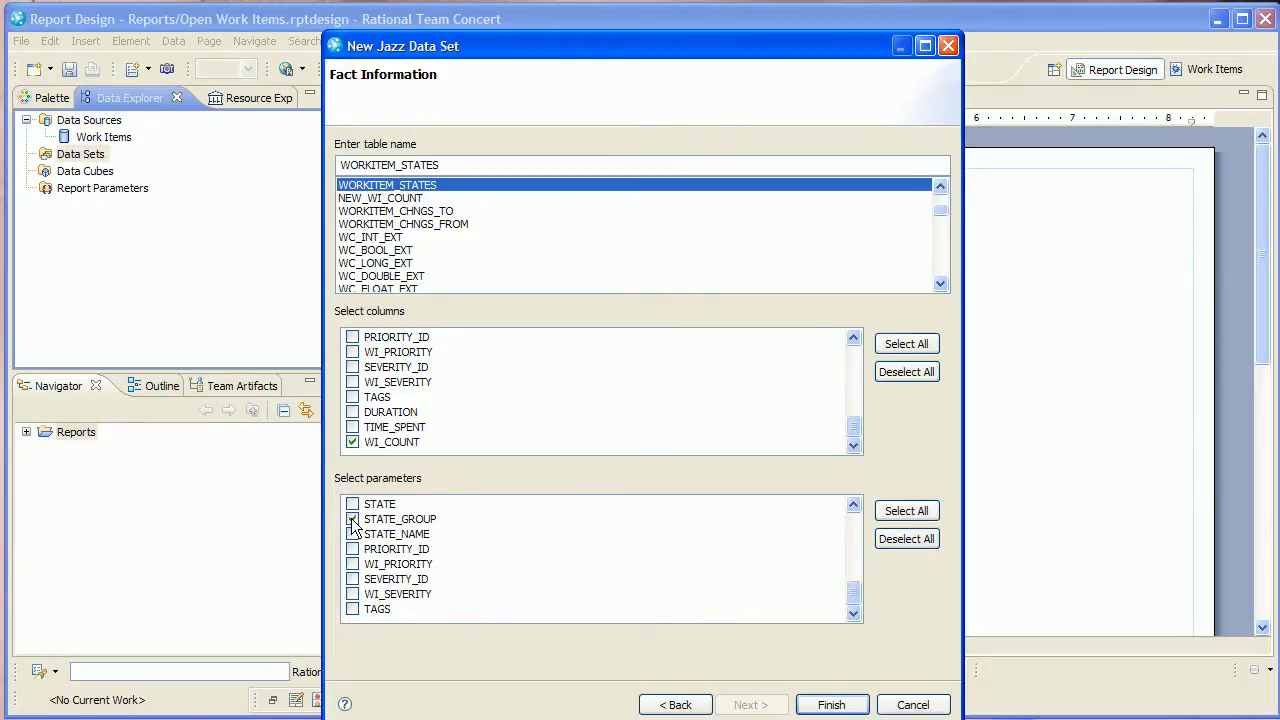
pyautogui.click(352, 518)
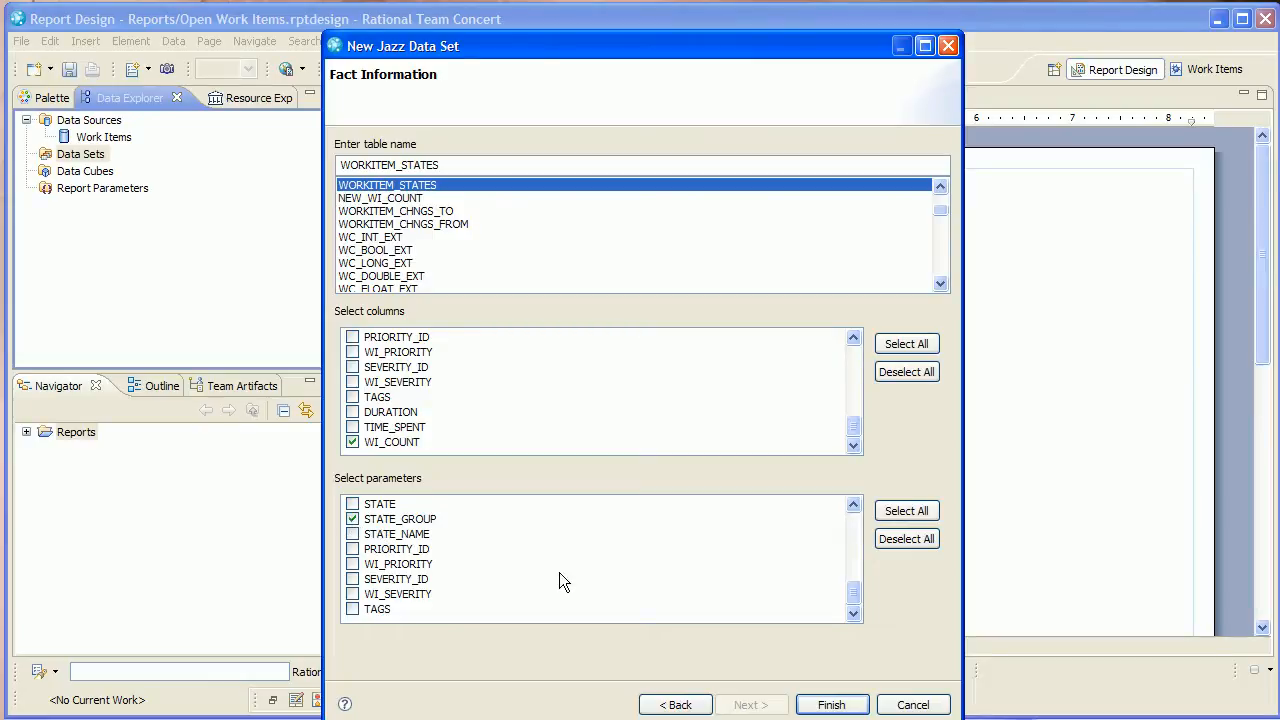
pyautogui.moveTo(831, 704)
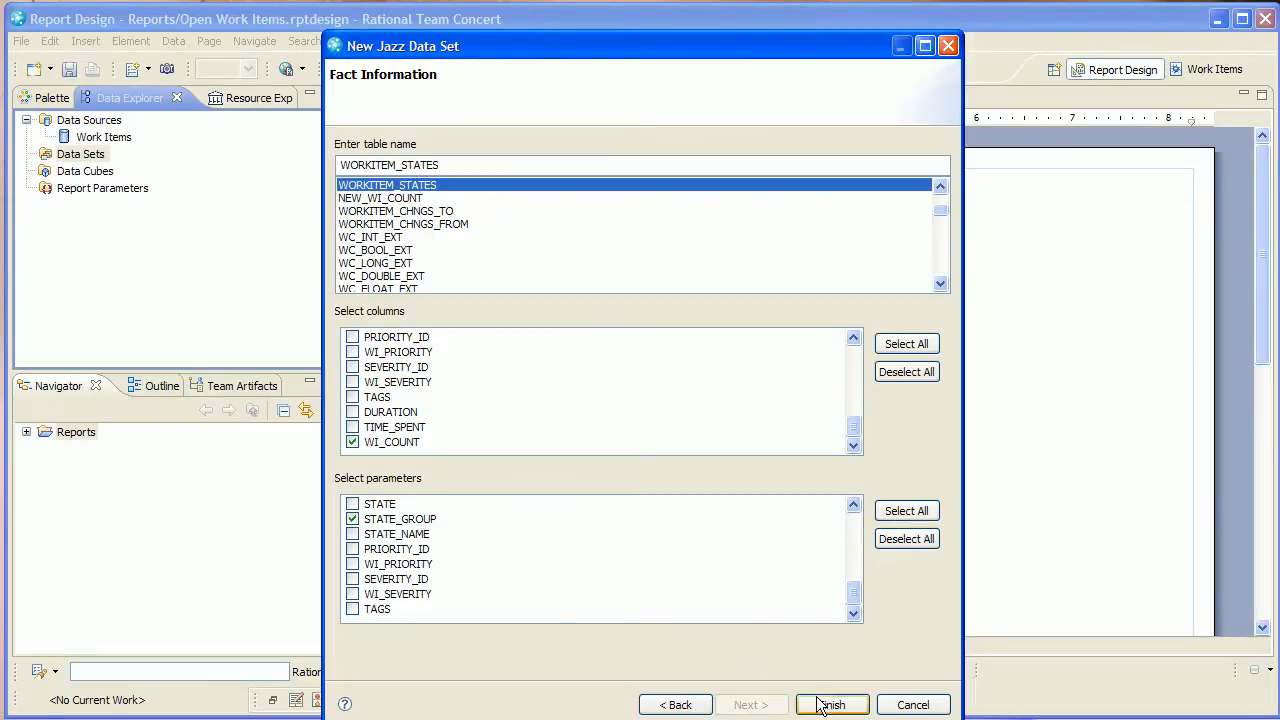
pyautogui.click(831, 704)
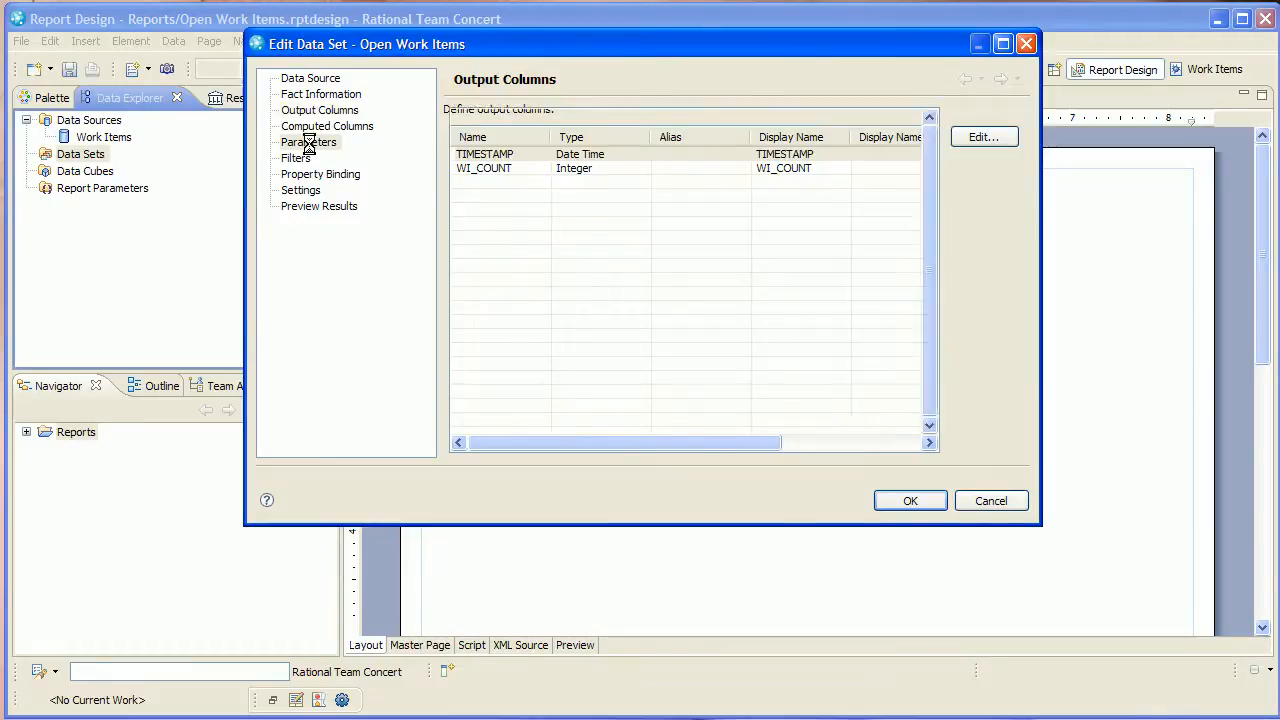
# Default the STATE_GROUP parameter to open and in-progress states and save the data set
pyautogui.click(308, 142)
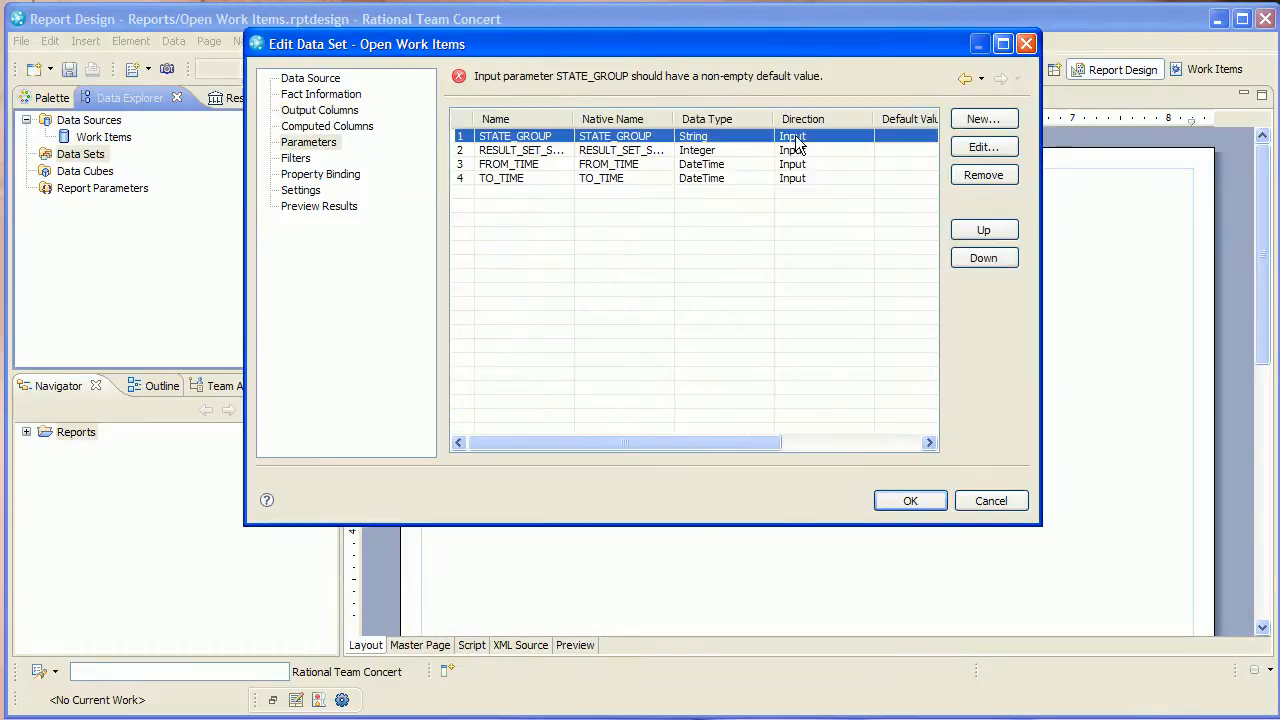
pyautogui.click(983, 147)
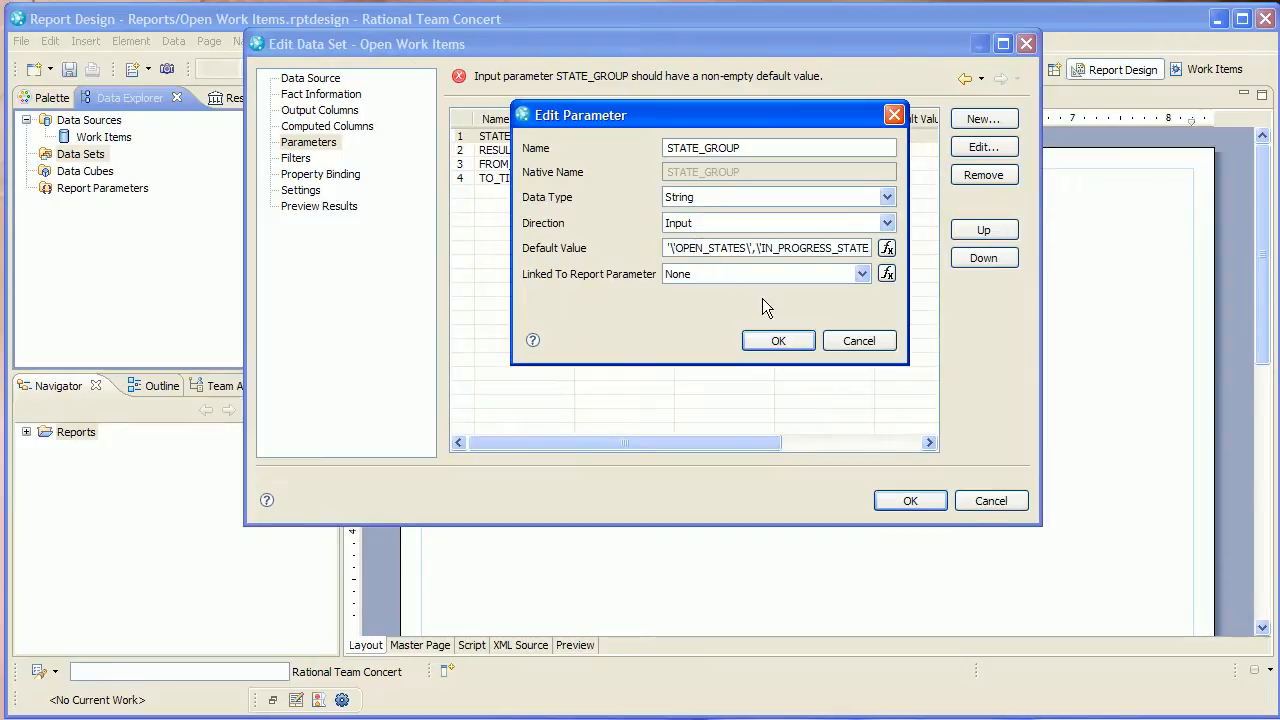
pyautogui.click(778, 340)
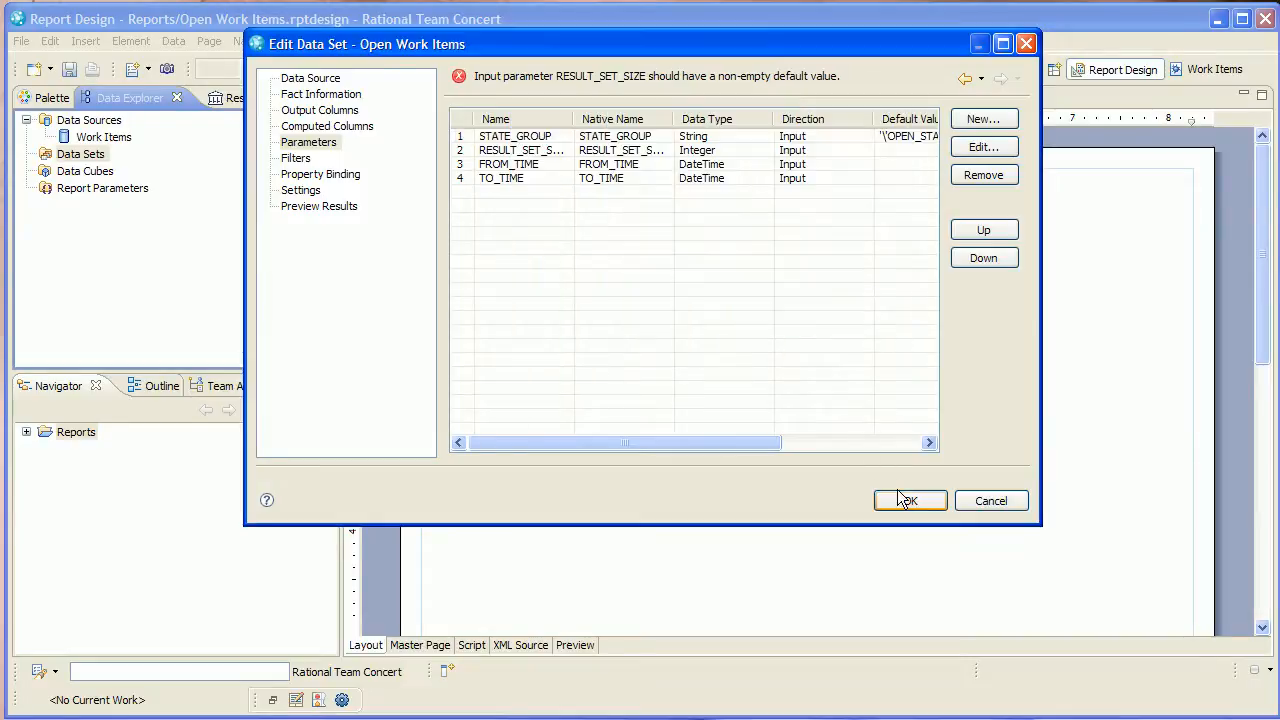
pyautogui.click(905, 500)
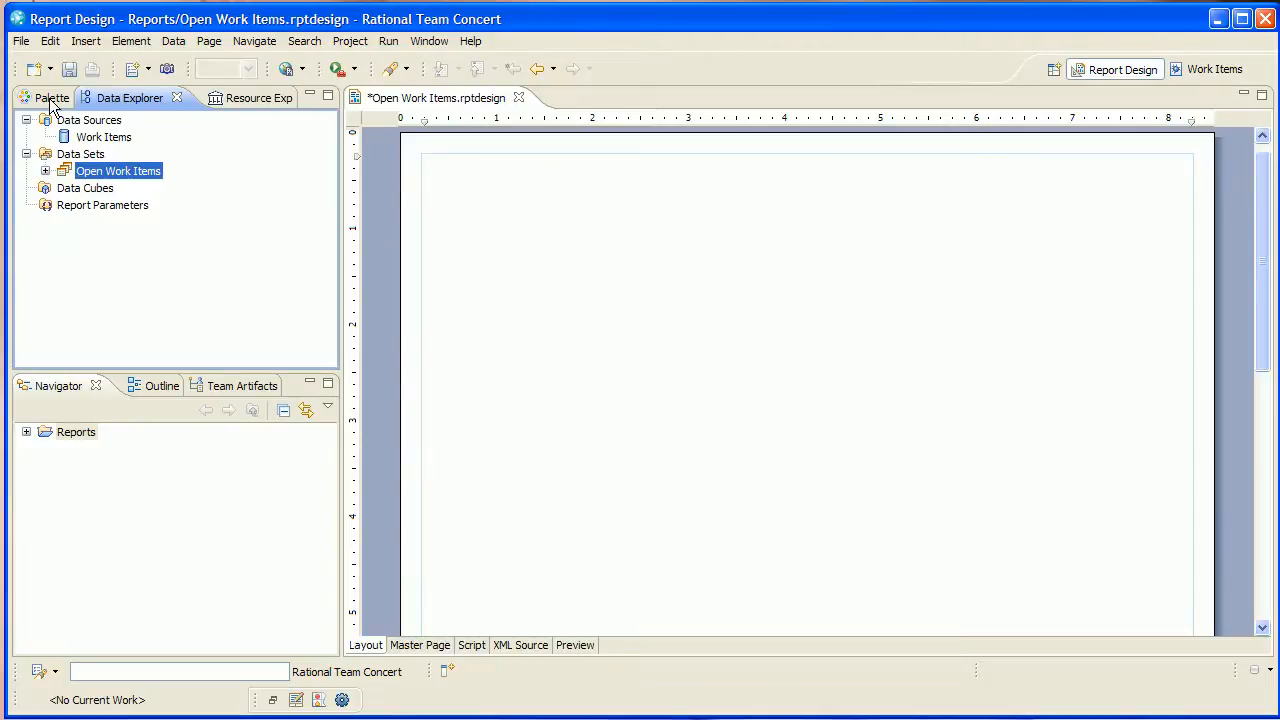
# Insert a line chart that uses the Open Work Items data set
pyautogui.click(52, 97)
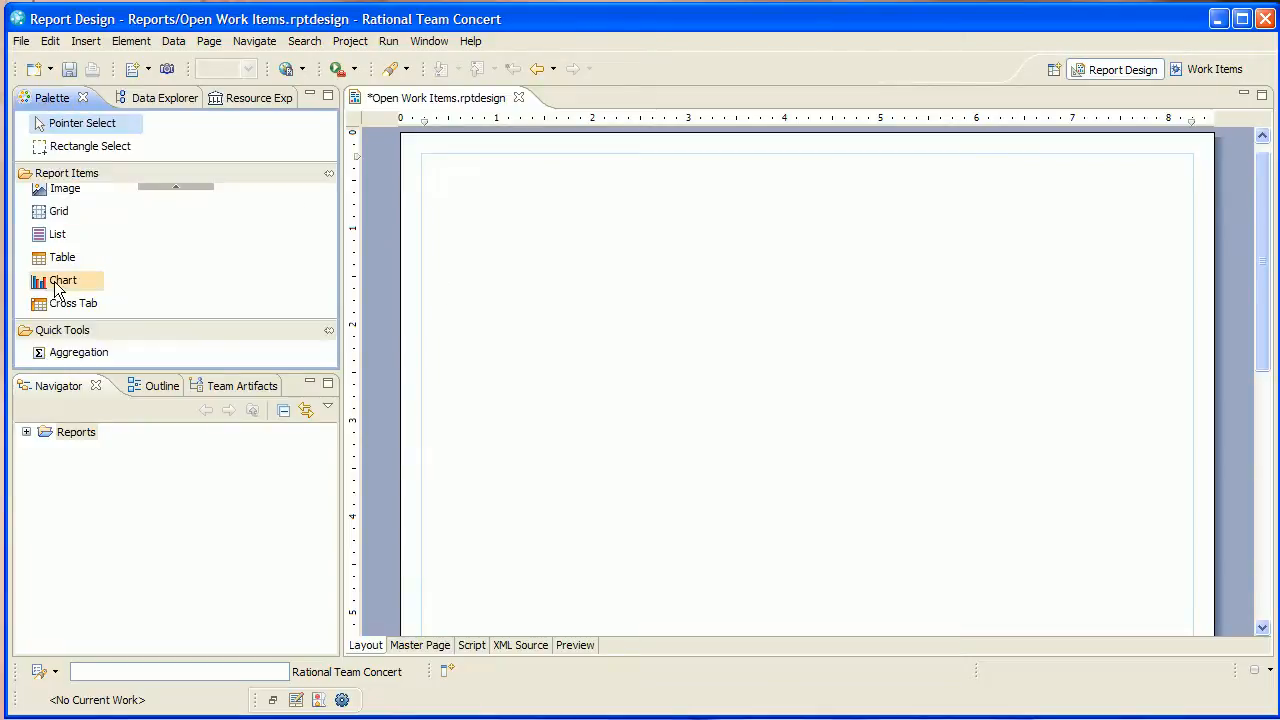
pyautogui.doubleClick(63, 280)
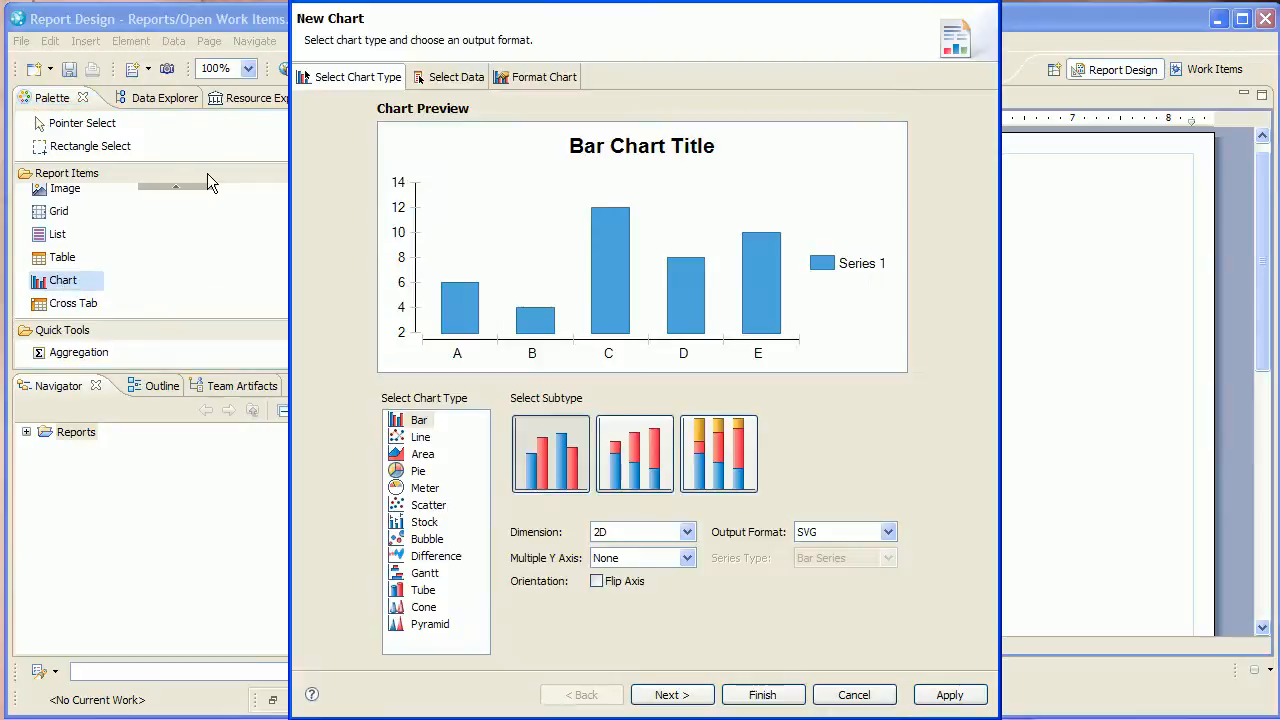
pyautogui.moveTo(419, 437)
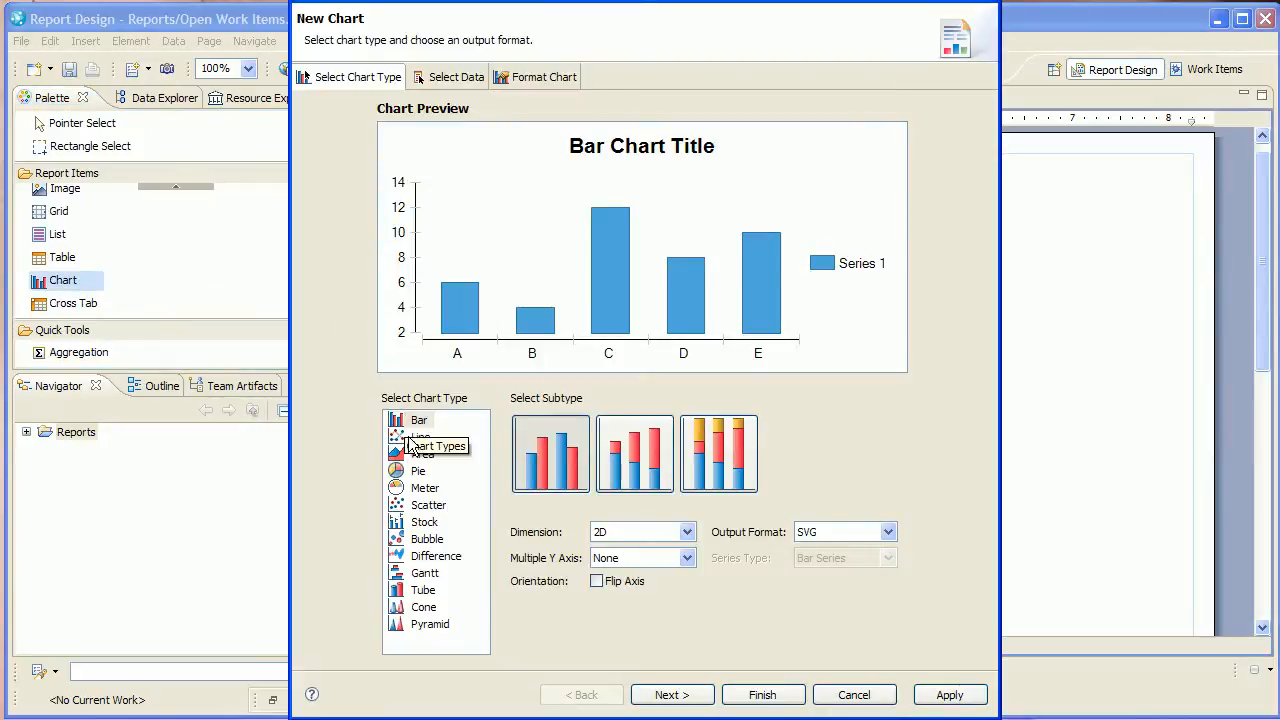
pyautogui.click(421, 437)
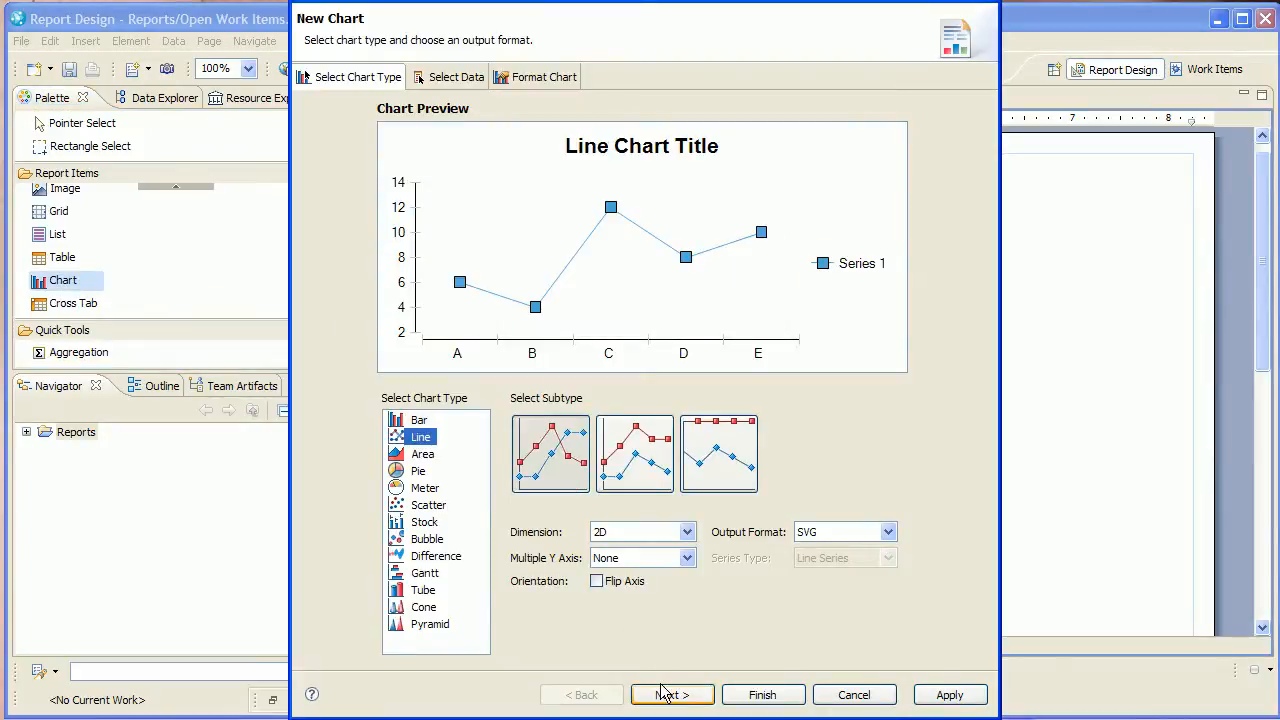
pyautogui.click(672, 694)
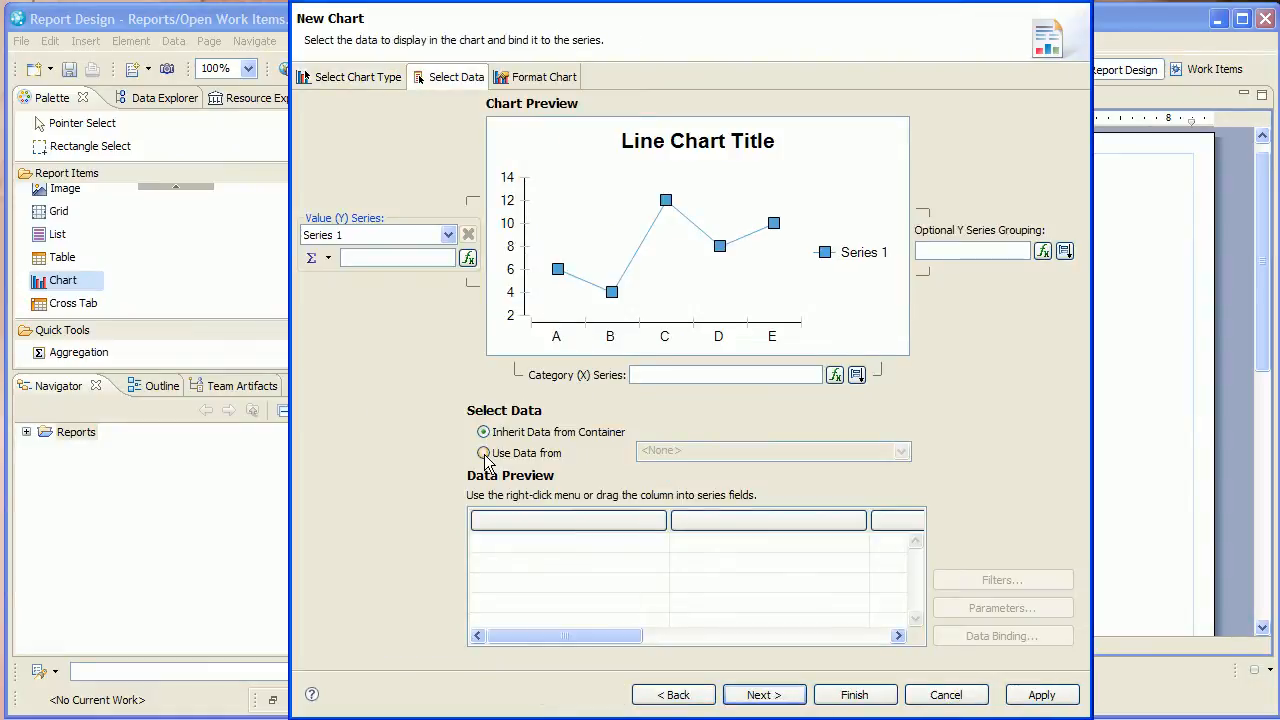
pyautogui.click(483, 453)
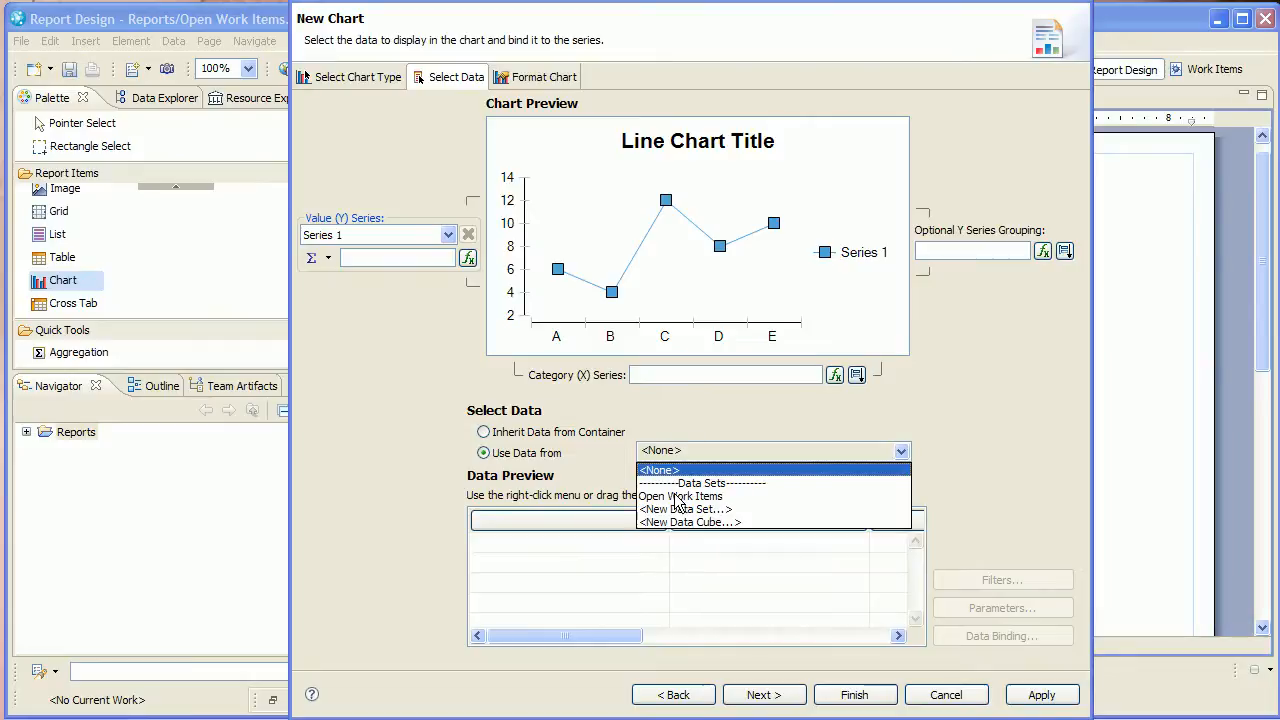
pyautogui.click(680, 496)
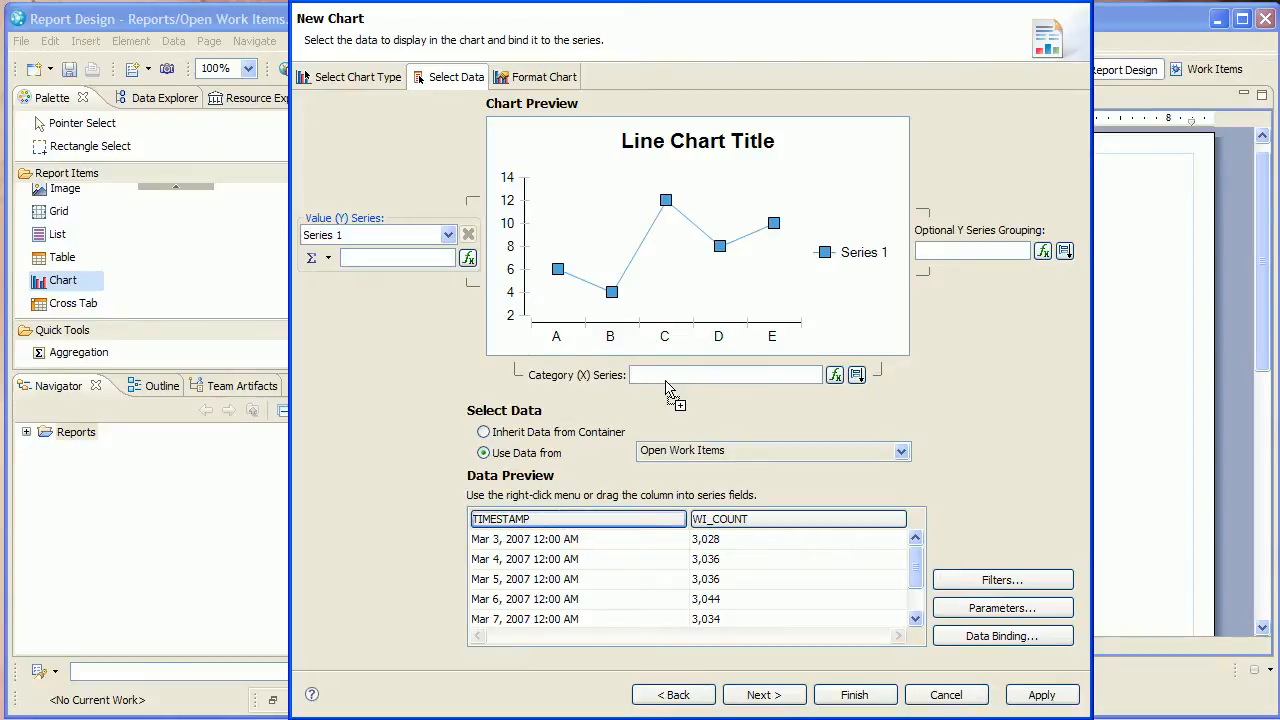
# Plot WI_COUNT over TIMESTAMP on the category axis, sorted ascending
pyautogui.moveTo(577, 518); pyautogui.dragTo(725, 374)
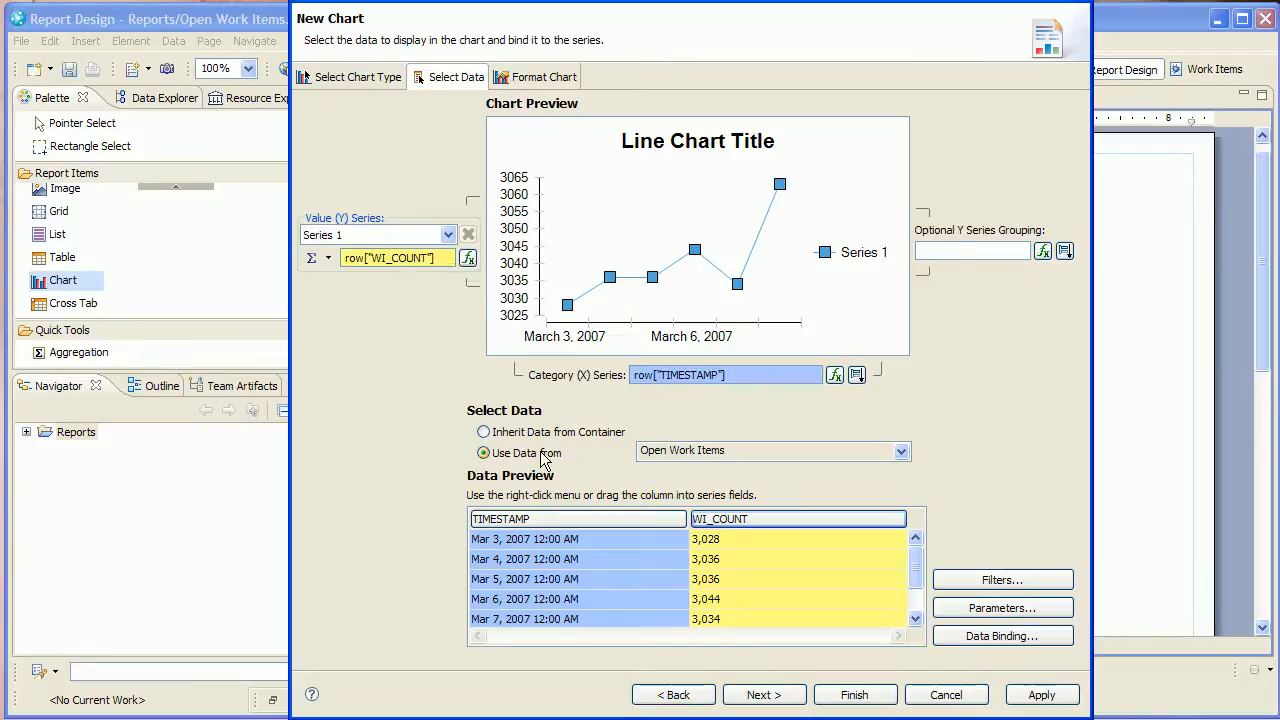
pyautogui.moveTo(845, 398)
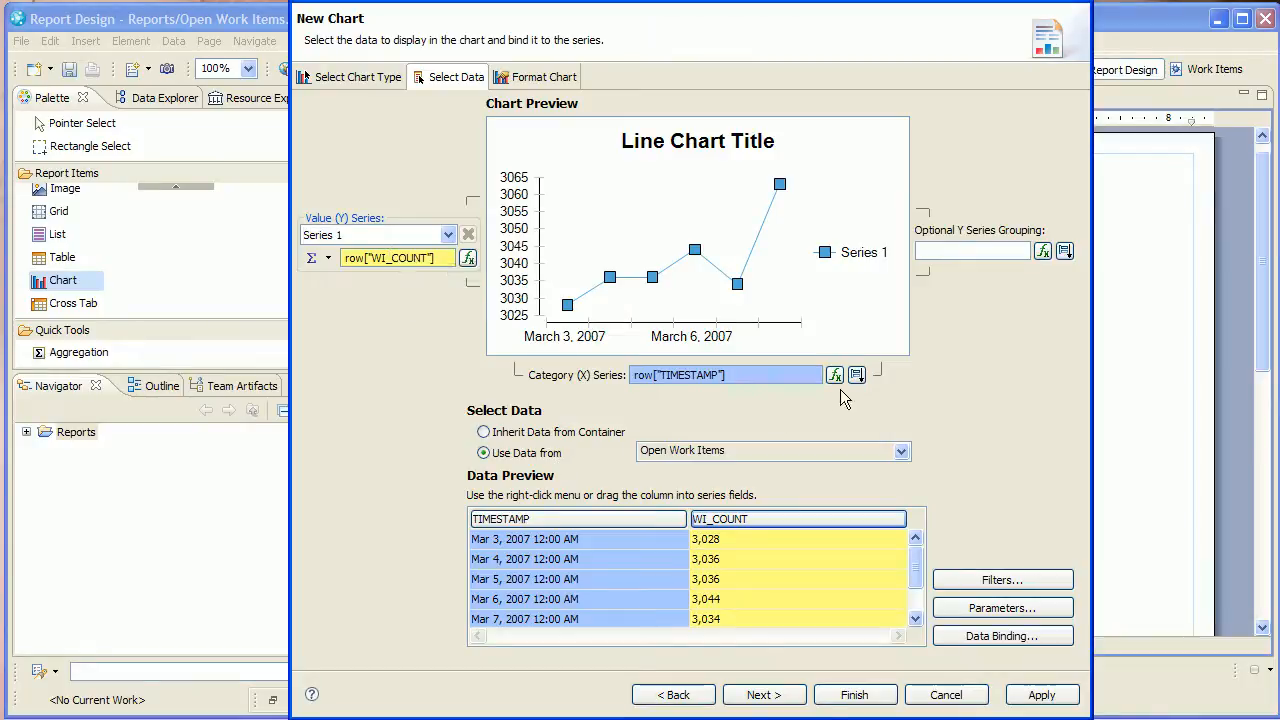
pyautogui.click(856, 374)
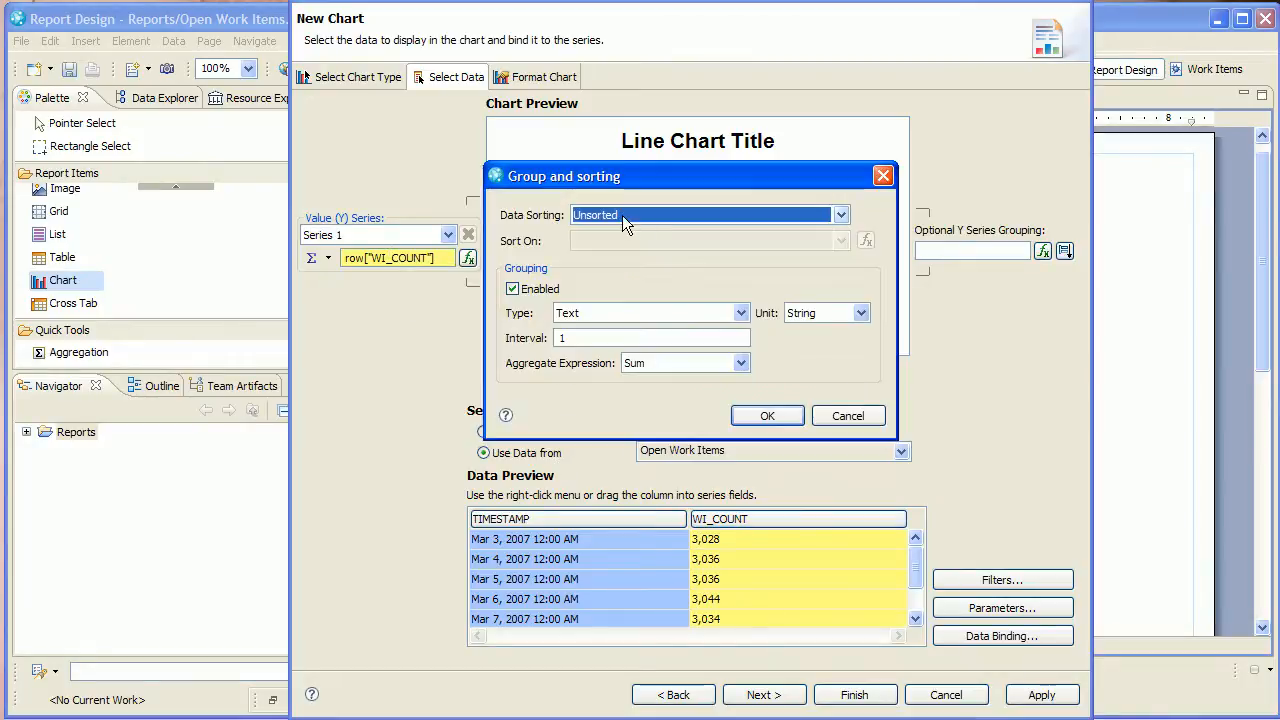
pyautogui.click(840, 214)
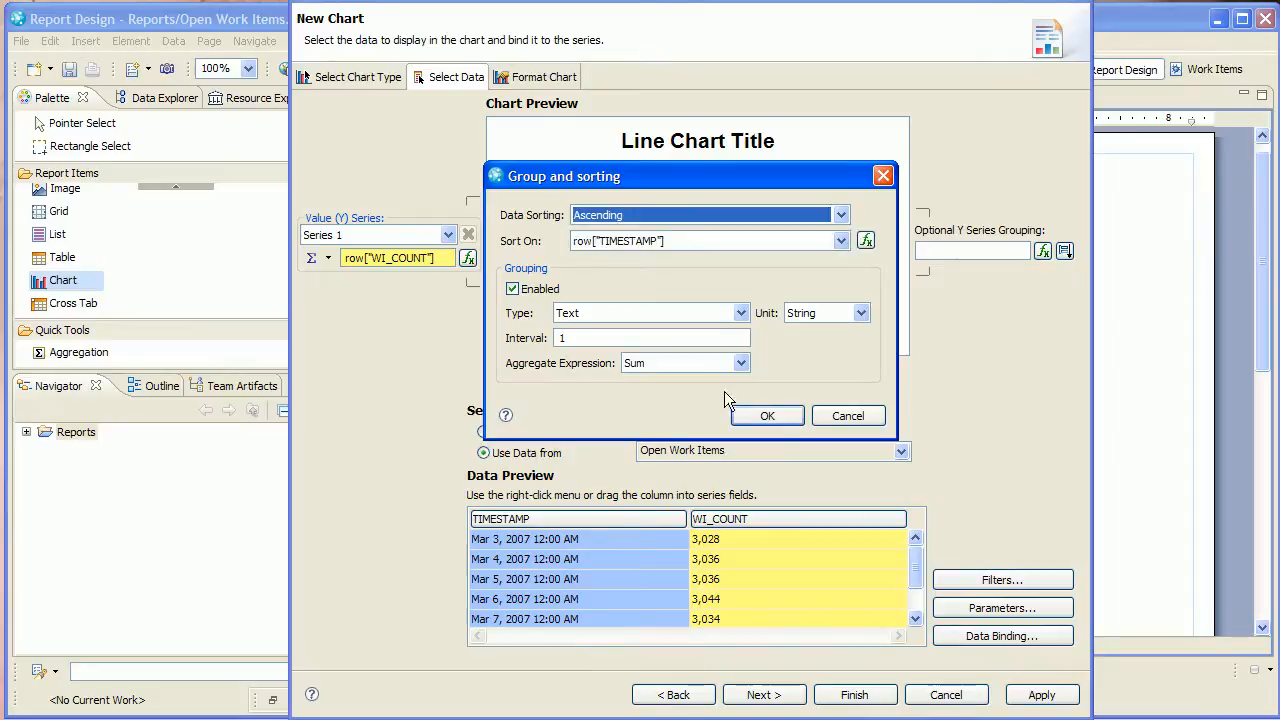
pyautogui.click(767, 415)
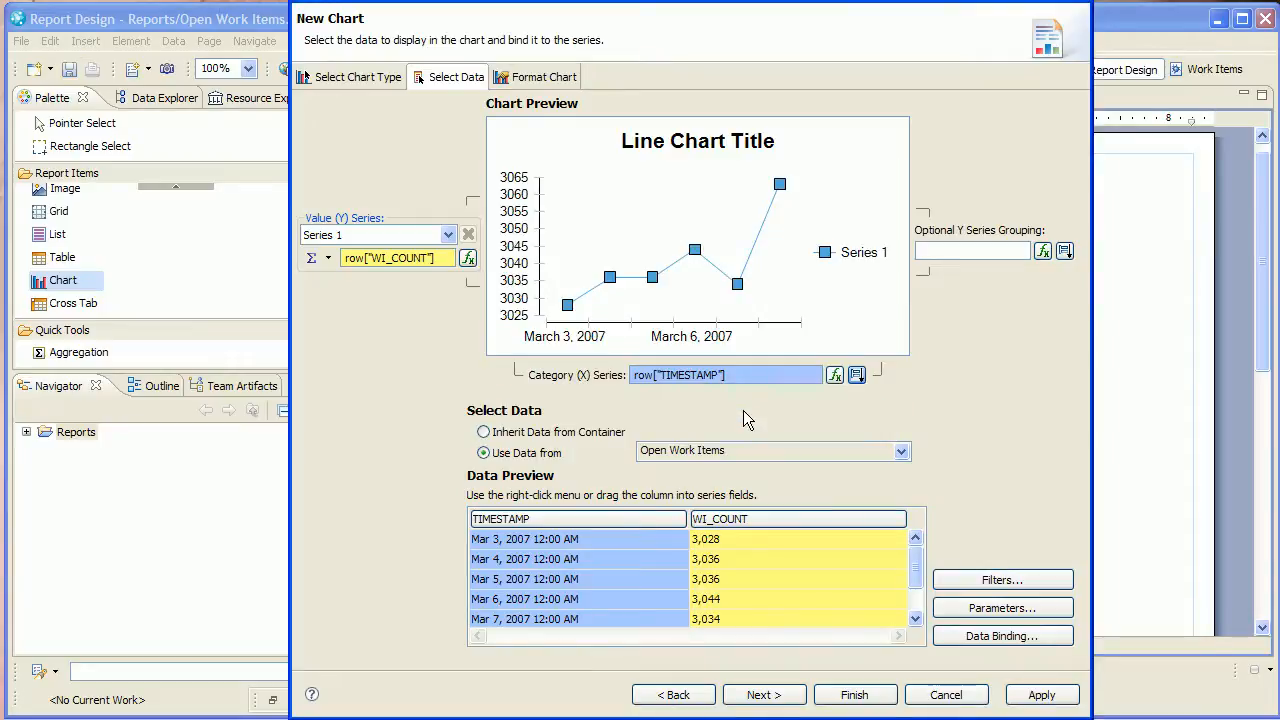
pyautogui.moveTo(764, 694)
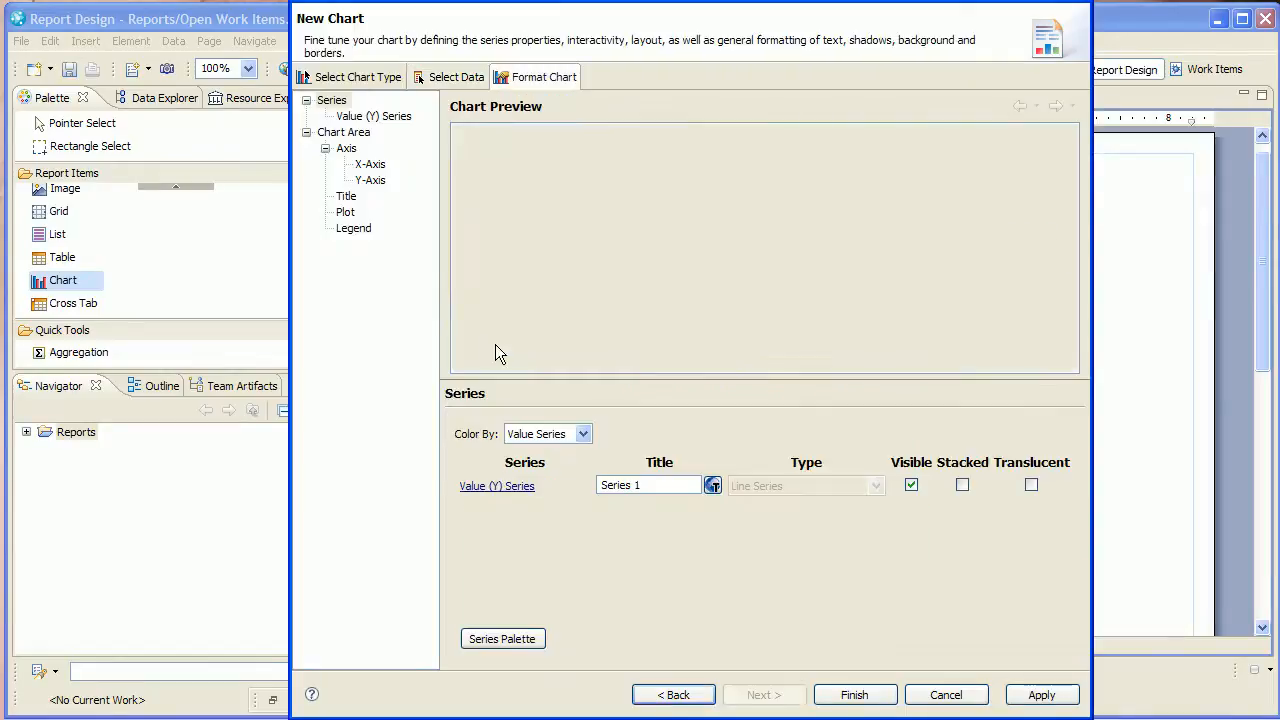
# Turn off category mode on the x-axis and title the chart 'Open Work Items'
pyautogui.click(331, 100)
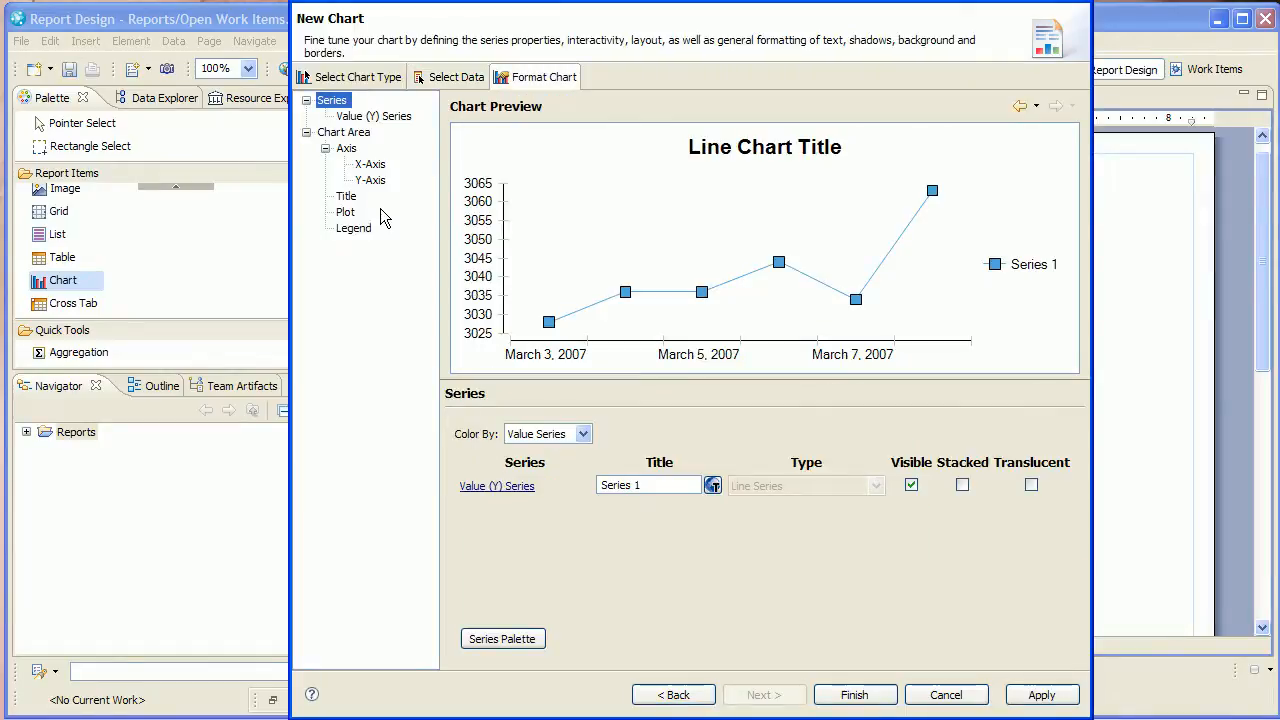
pyautogui.click(370, 164)
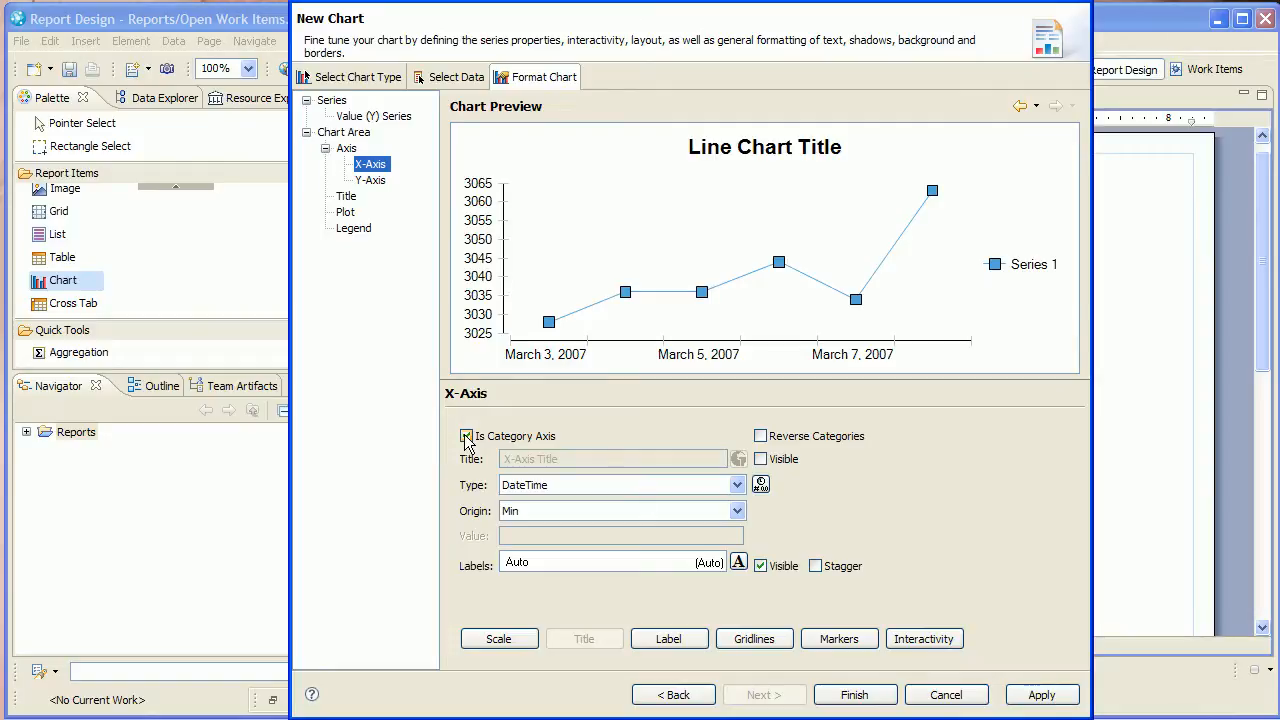
pyautogui.click(466, 436)
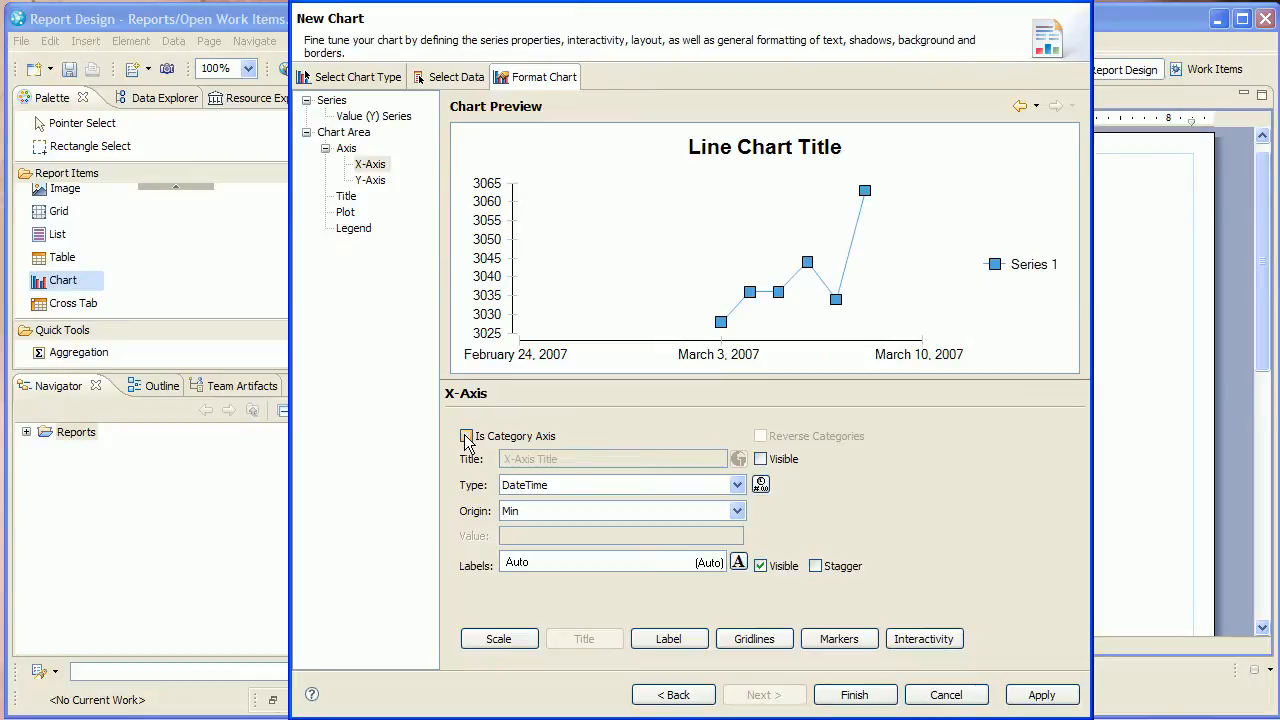
pyautogui.click(346, 196)
pyautogui.write('Open Wo')
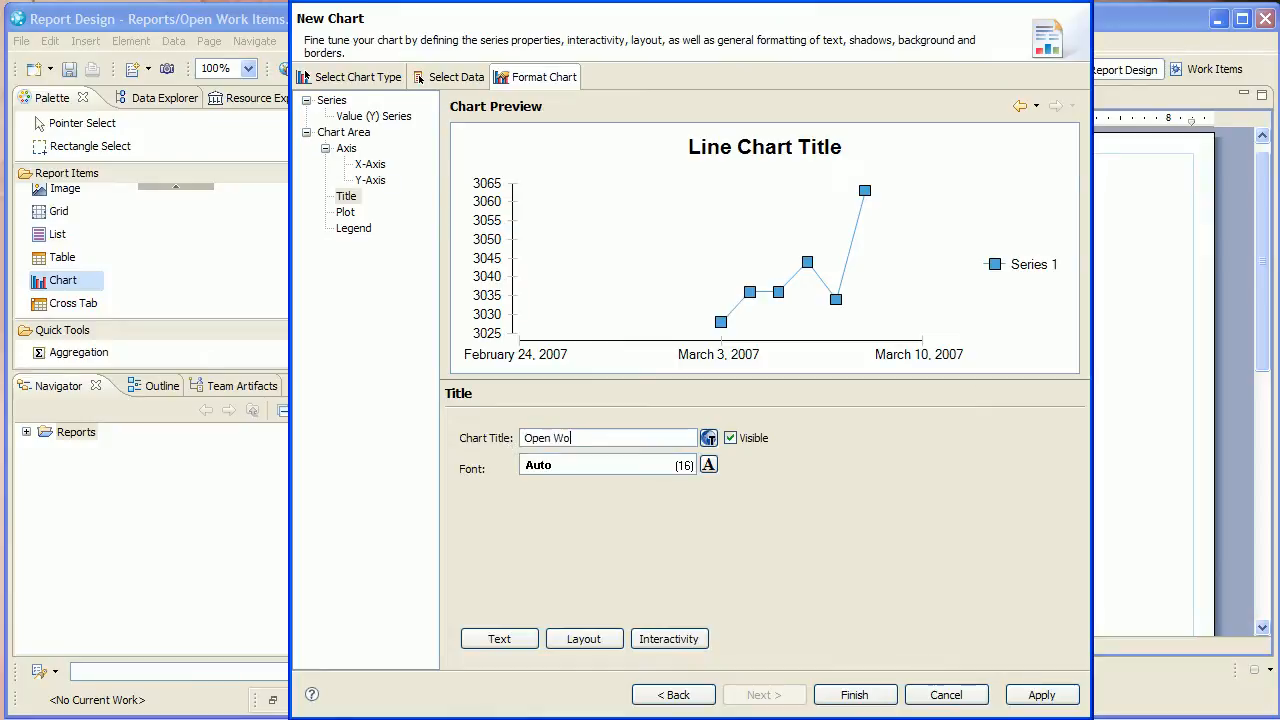
pyautogui.write('rk Items')
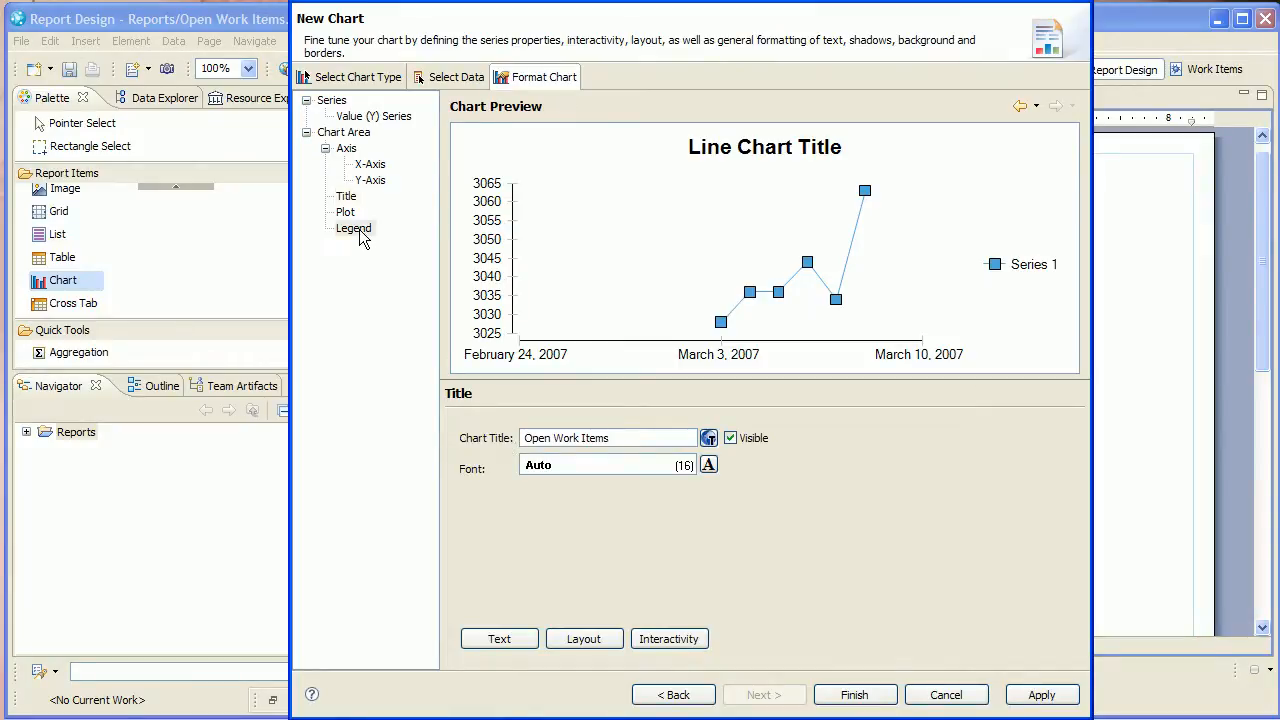
# Hide the chart legend and the line's point markers
pyautogui.click(353, 228)
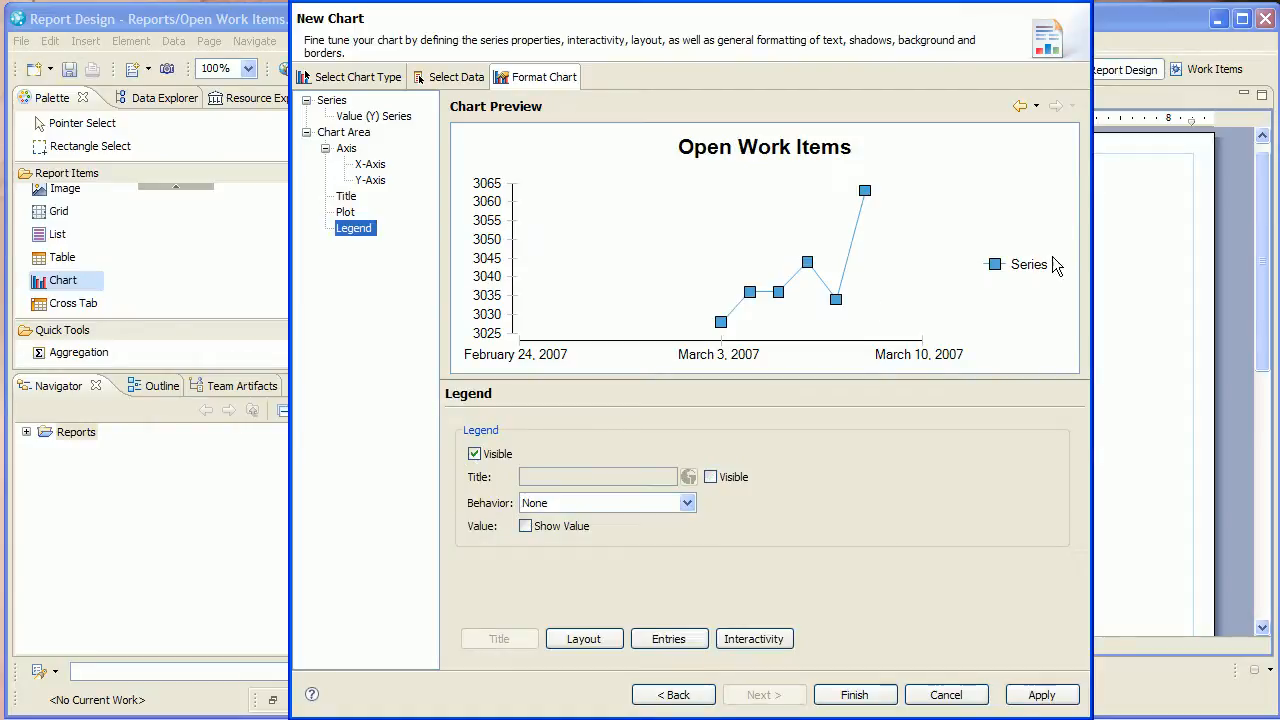
pyautogui.click(474, 454)
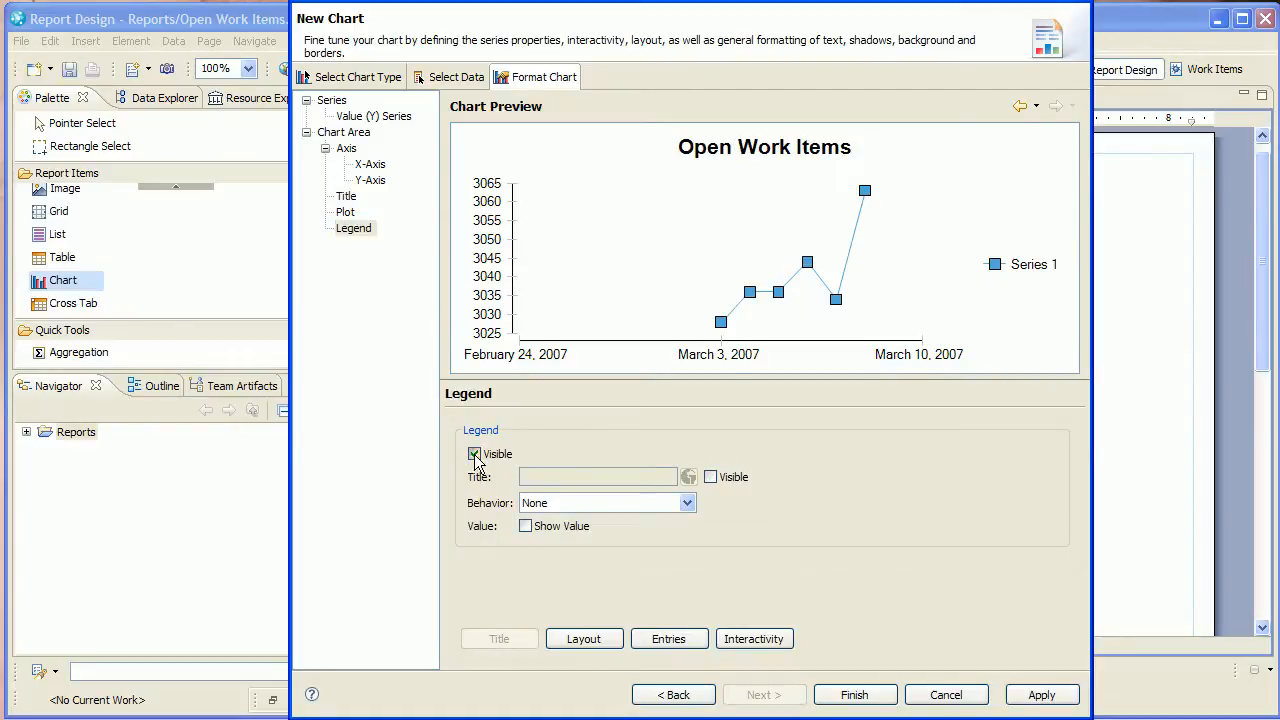
pyautogui.click(474, 453)
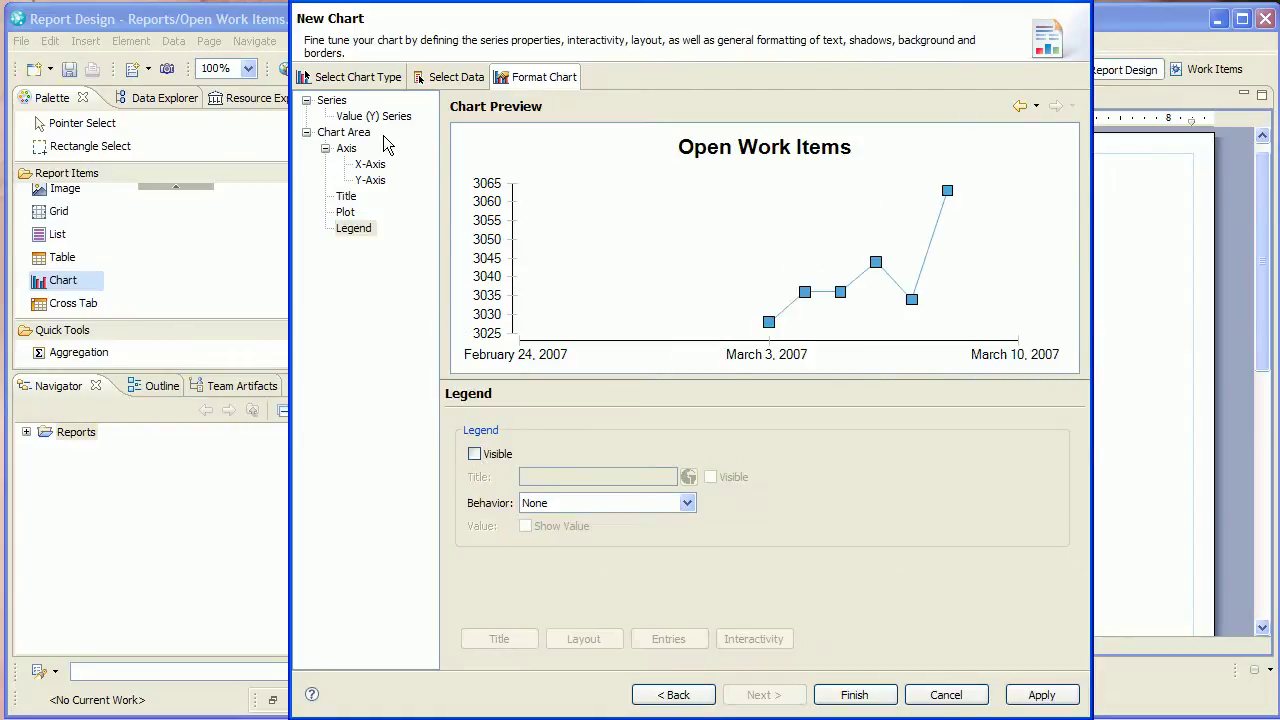
pyautogui.click(373, 115)
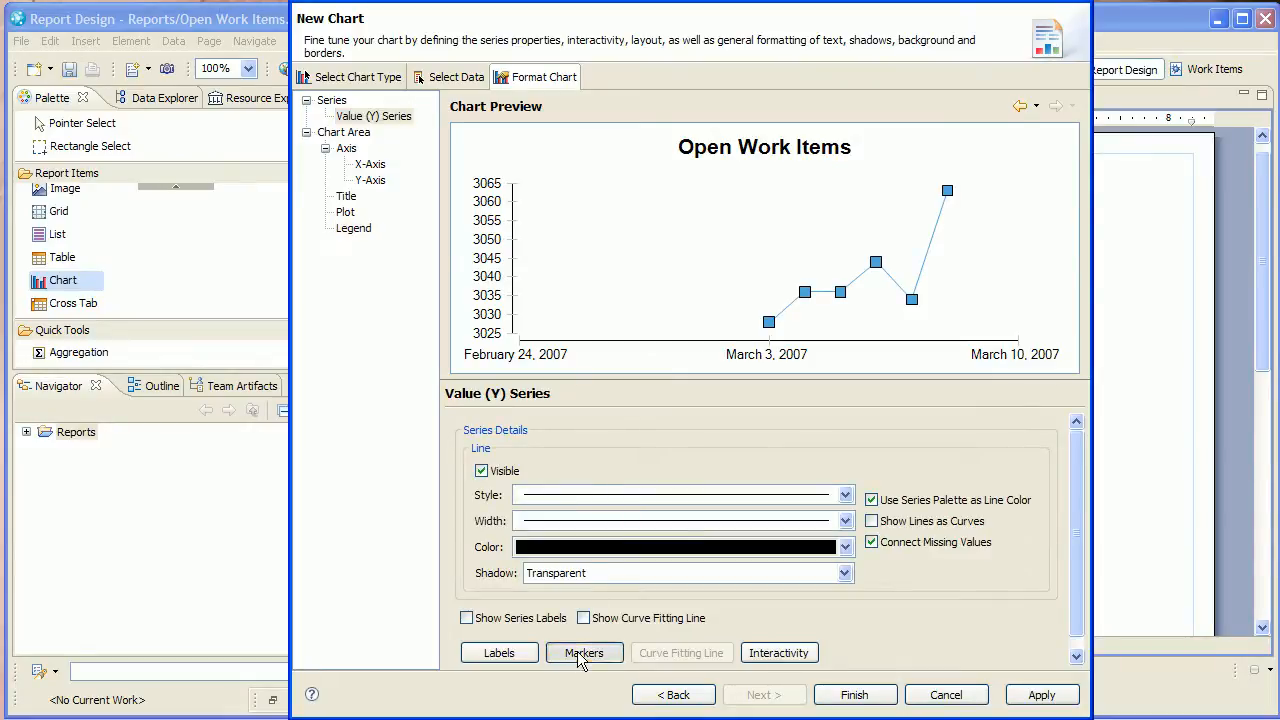
pyautogui.click(584, 652)
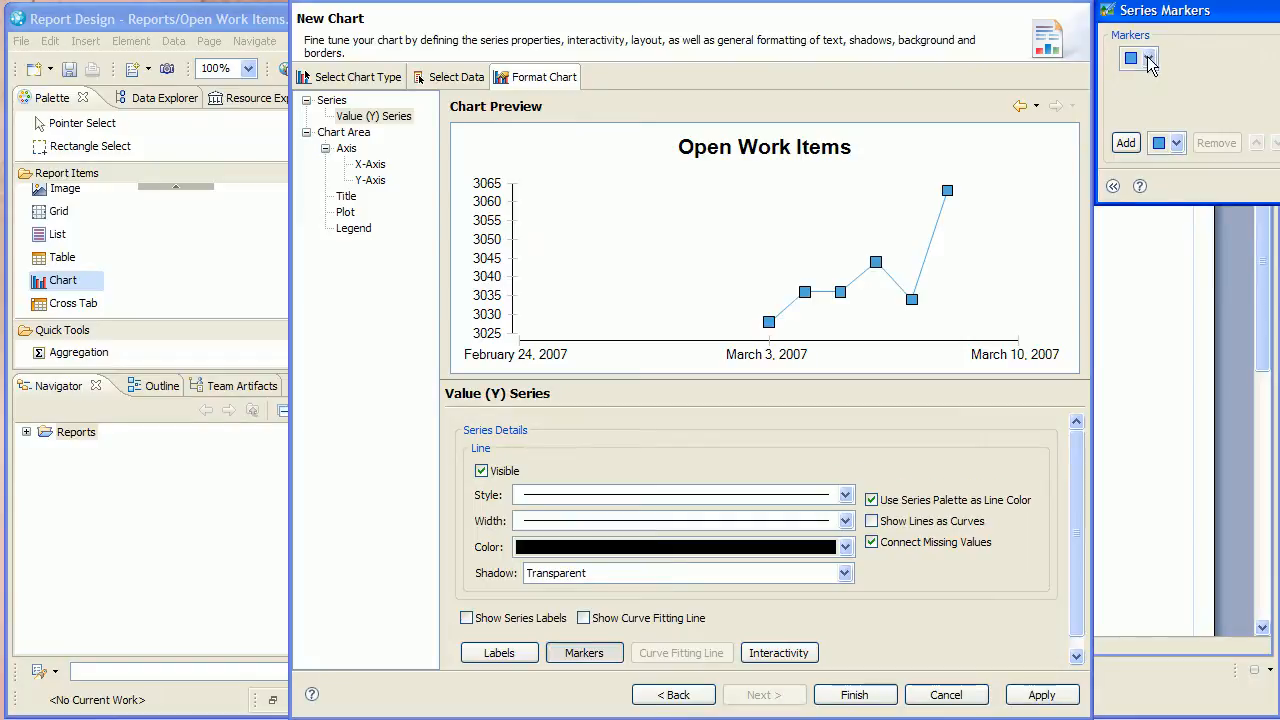
pyautogui.click(1148, 58)
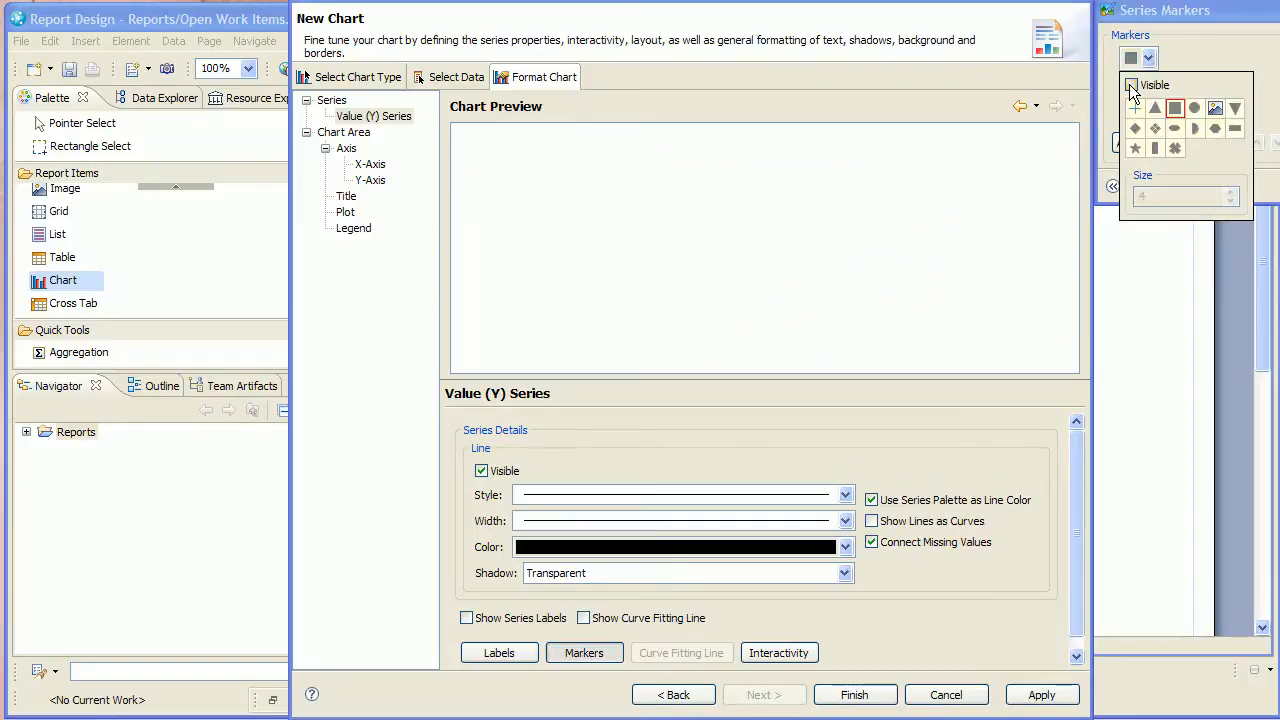
pyautogui.click(854, 694)
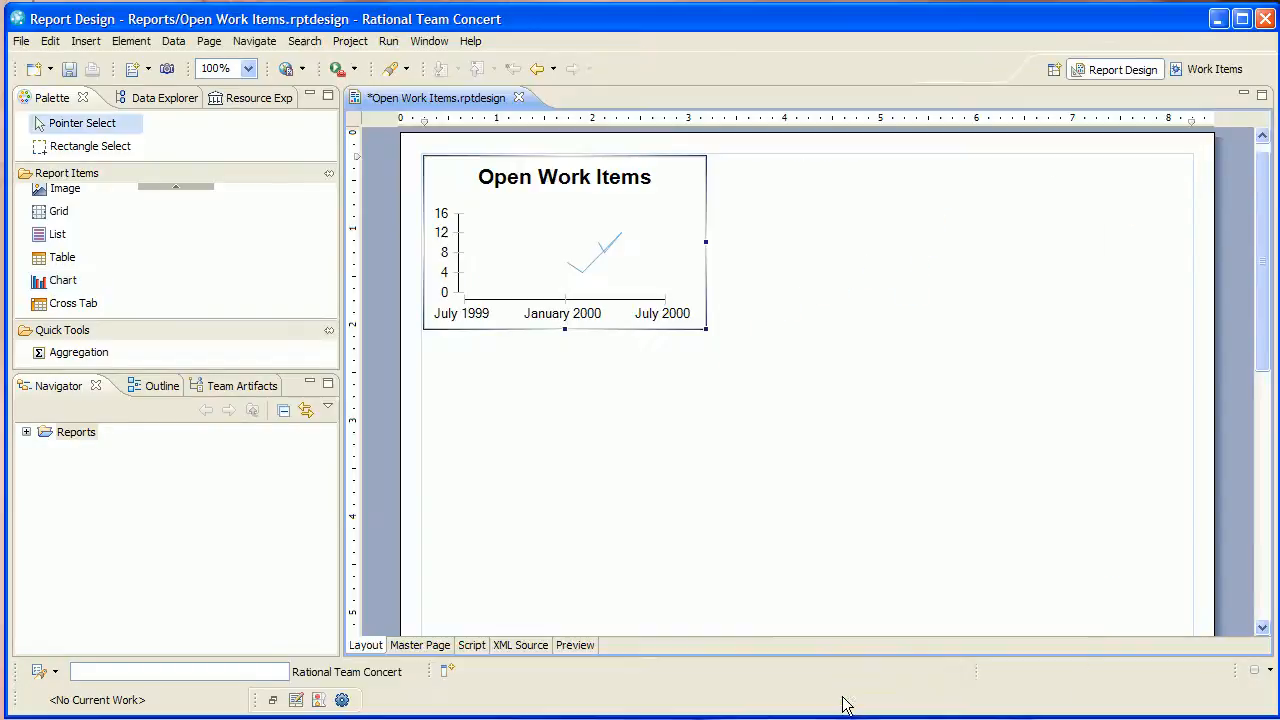
pyautogui.moveTo(703, 328)
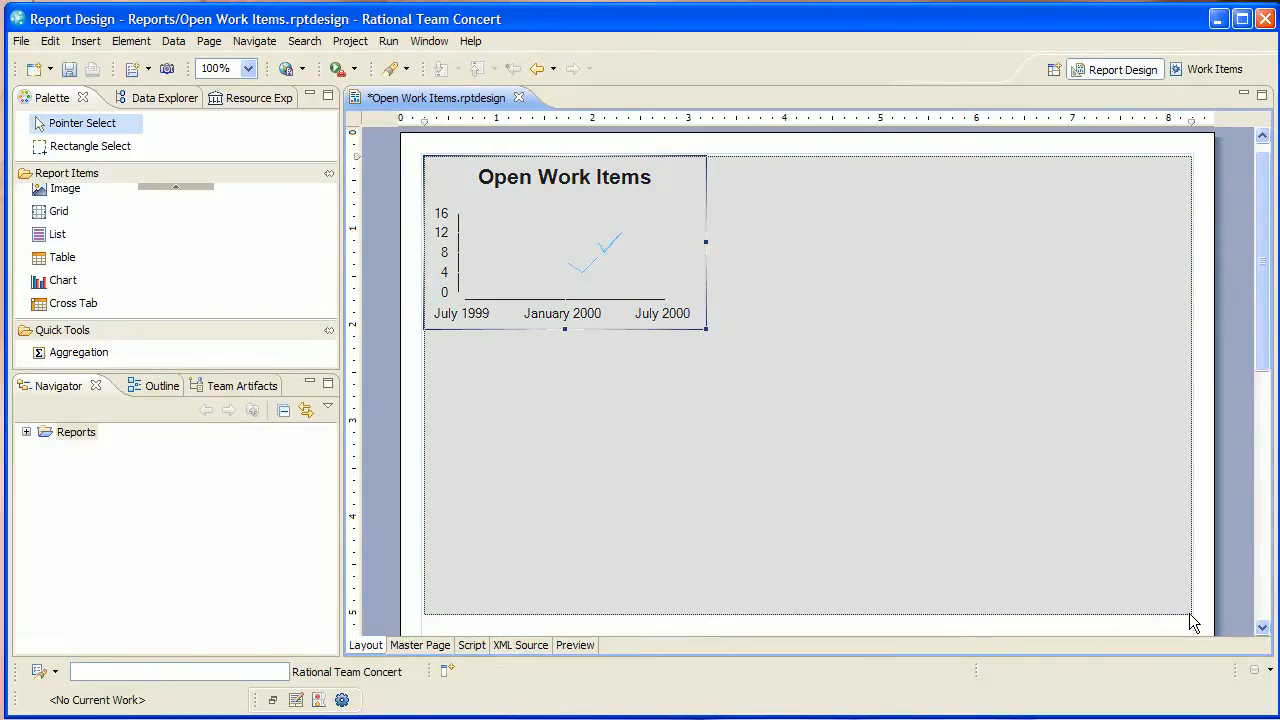
# Widen the Open Work Items chart across the page and save the design
pyautogui.click(419, 645)
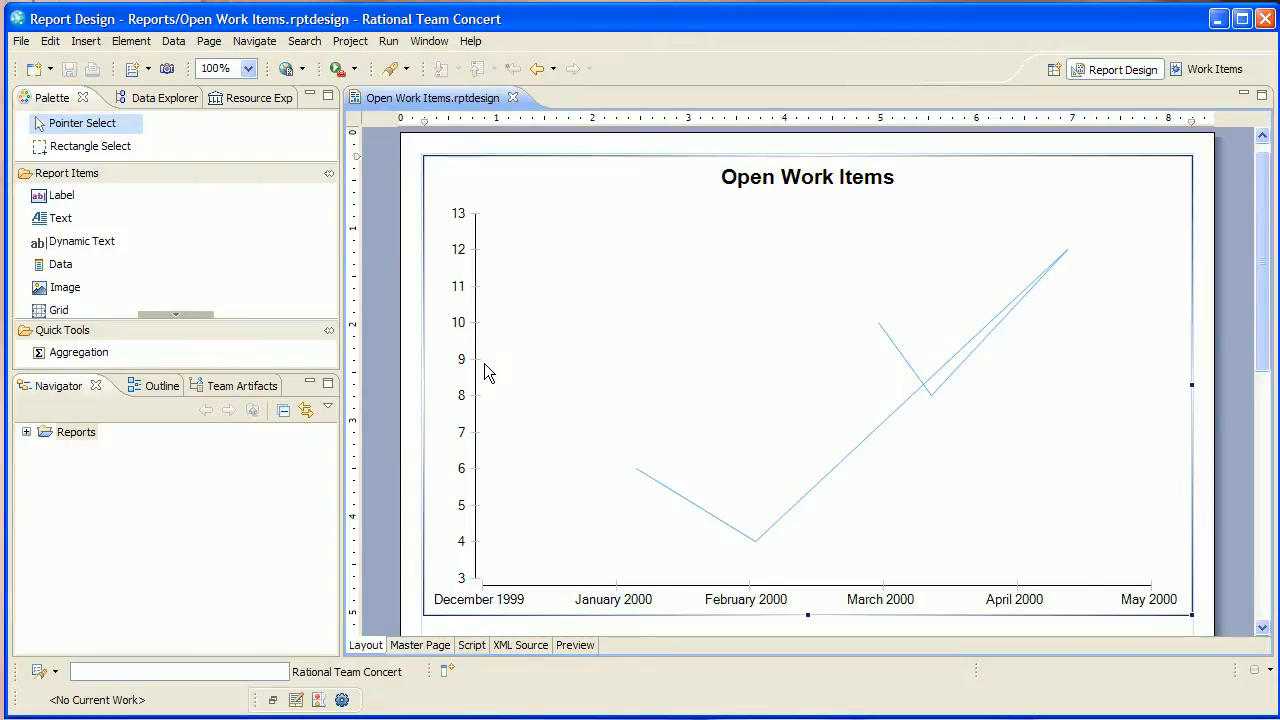
pyautogui.moveTo(472, 365)
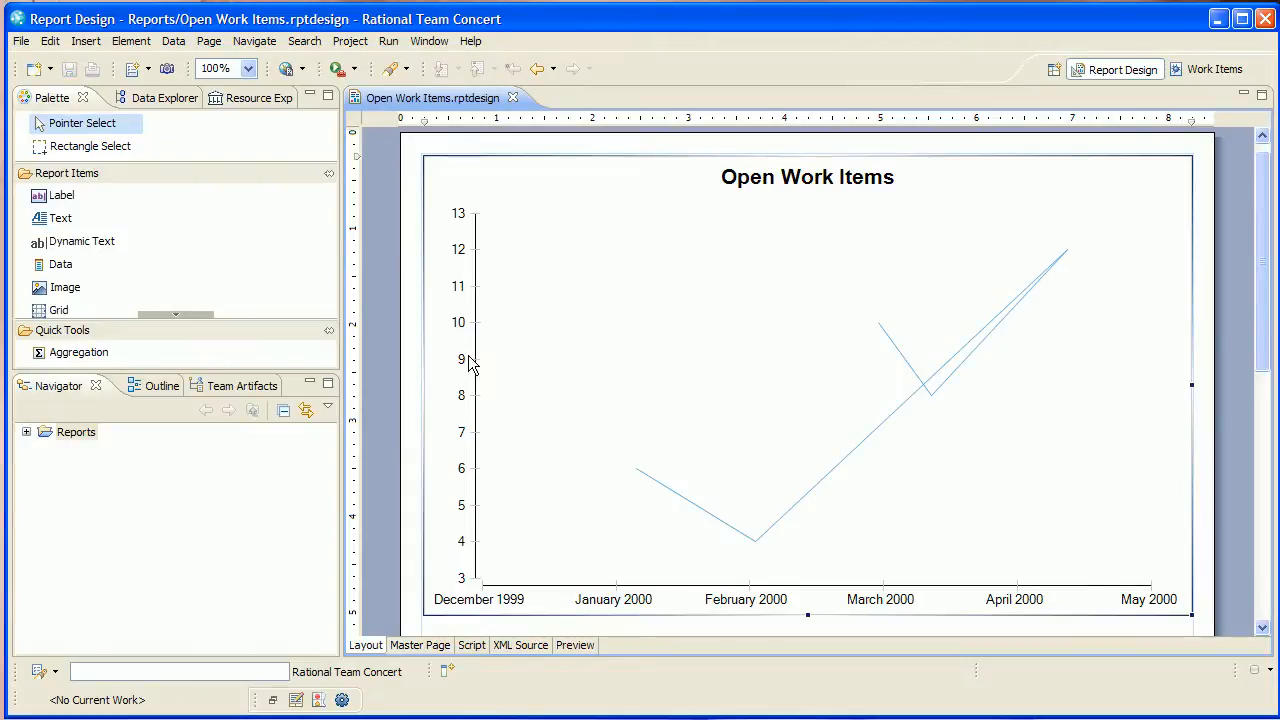
pyautogui.click(207, 385)
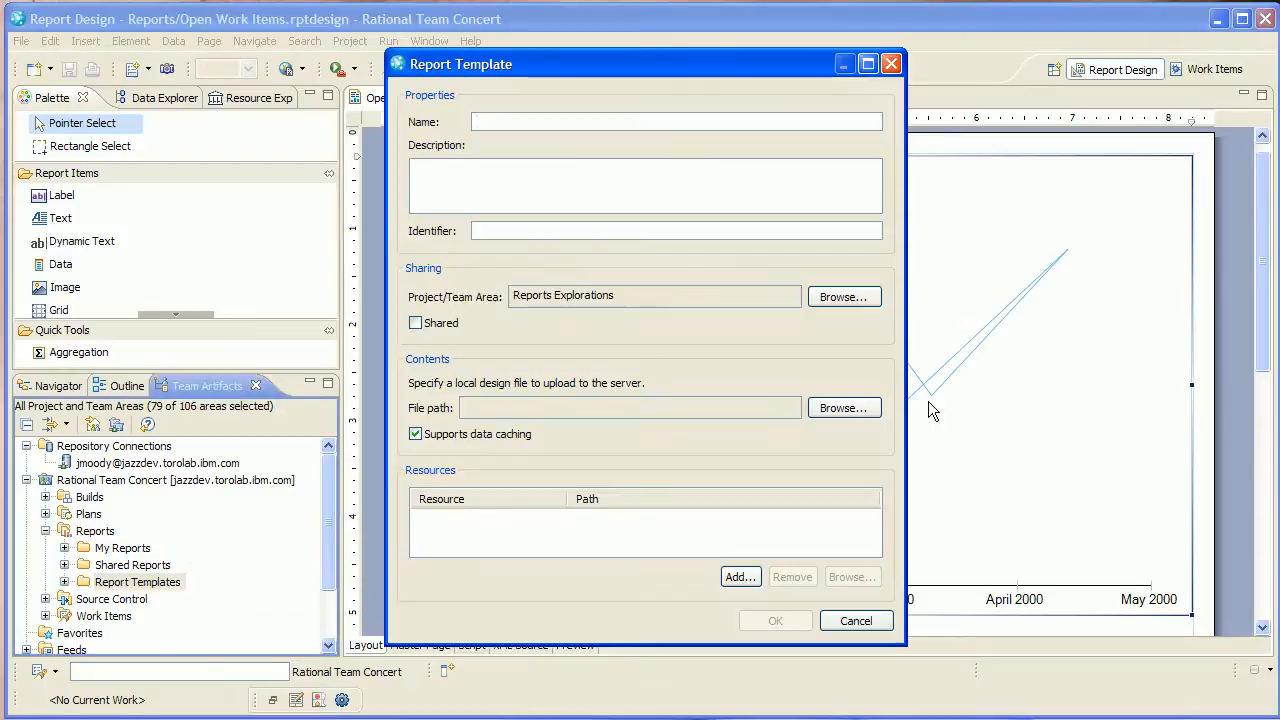
# Deploy Open Work Items.rptdesign as a report template owned by RTC Development
pyautogui.click(843, 407)
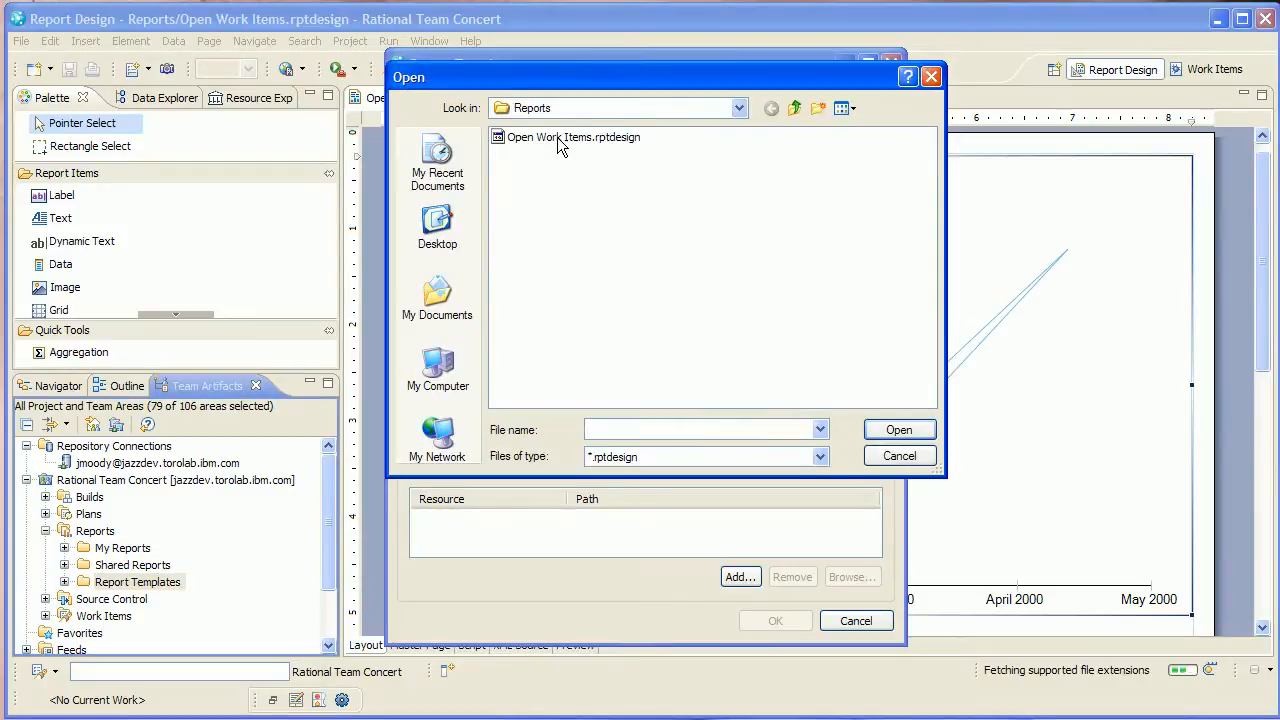
pyautogui.doubleClick(573, 137)
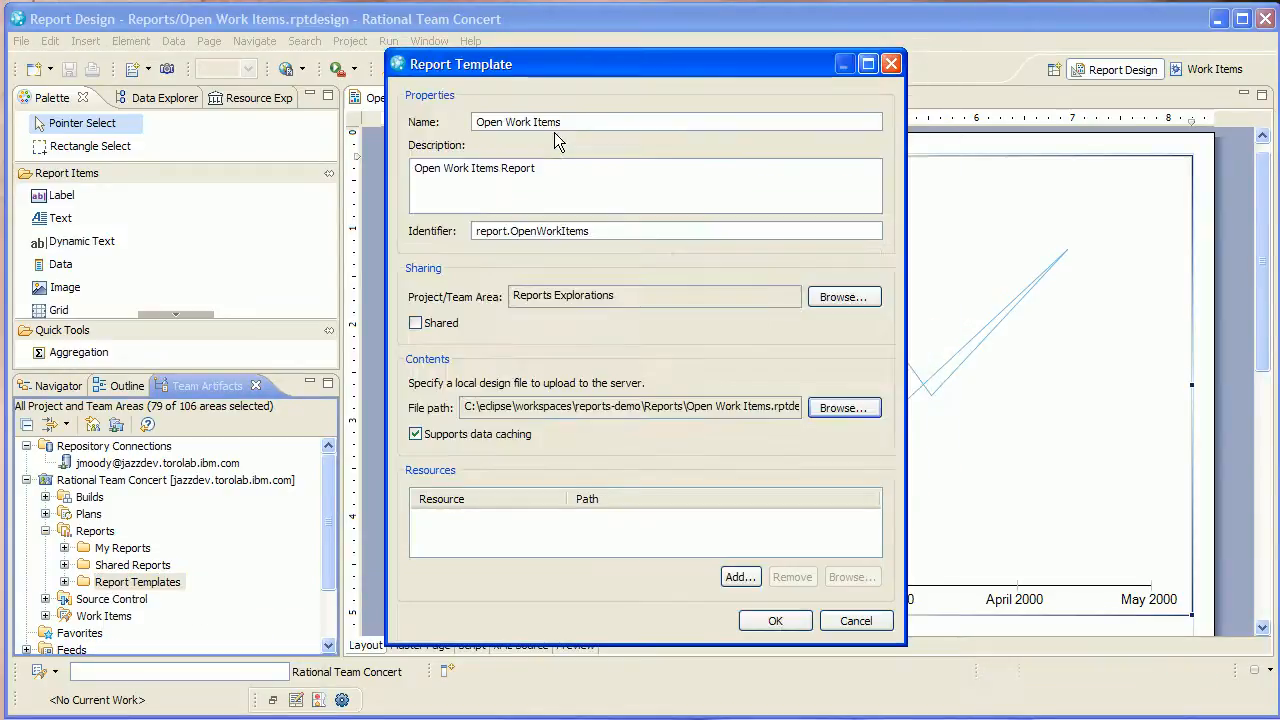
pyautogui.click(843, 296)
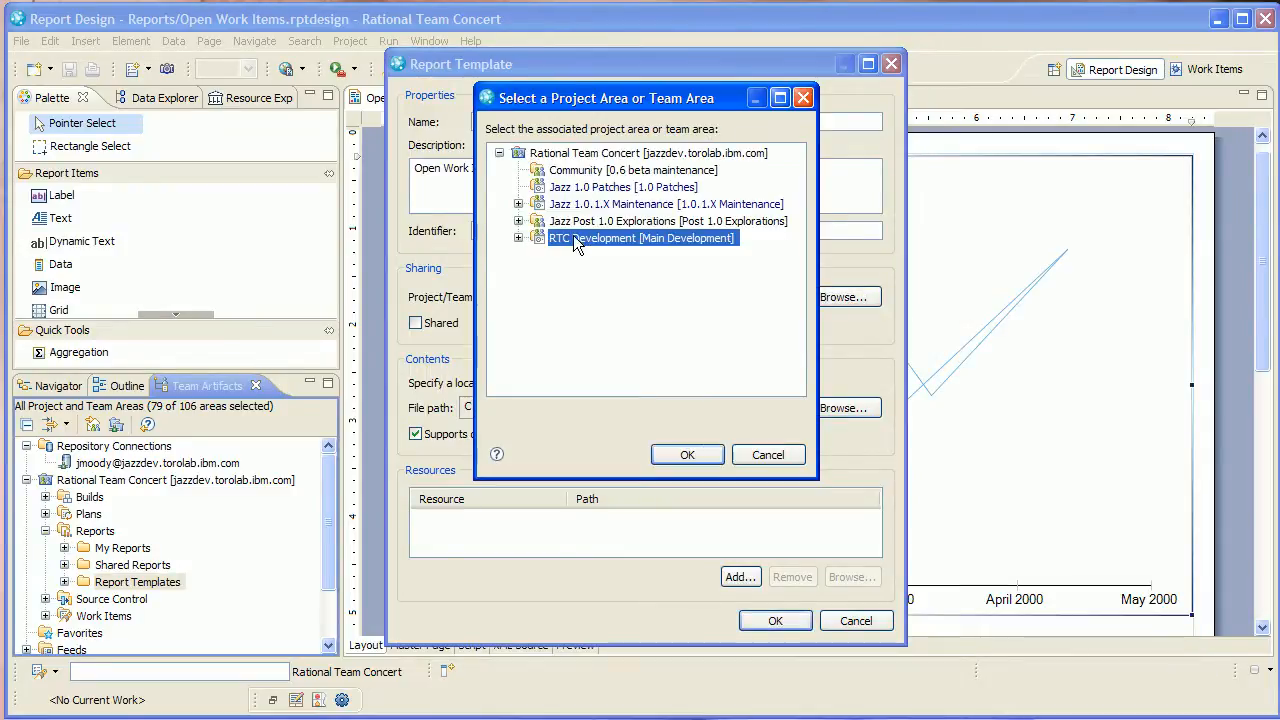
pyautogui.click(687, 454)
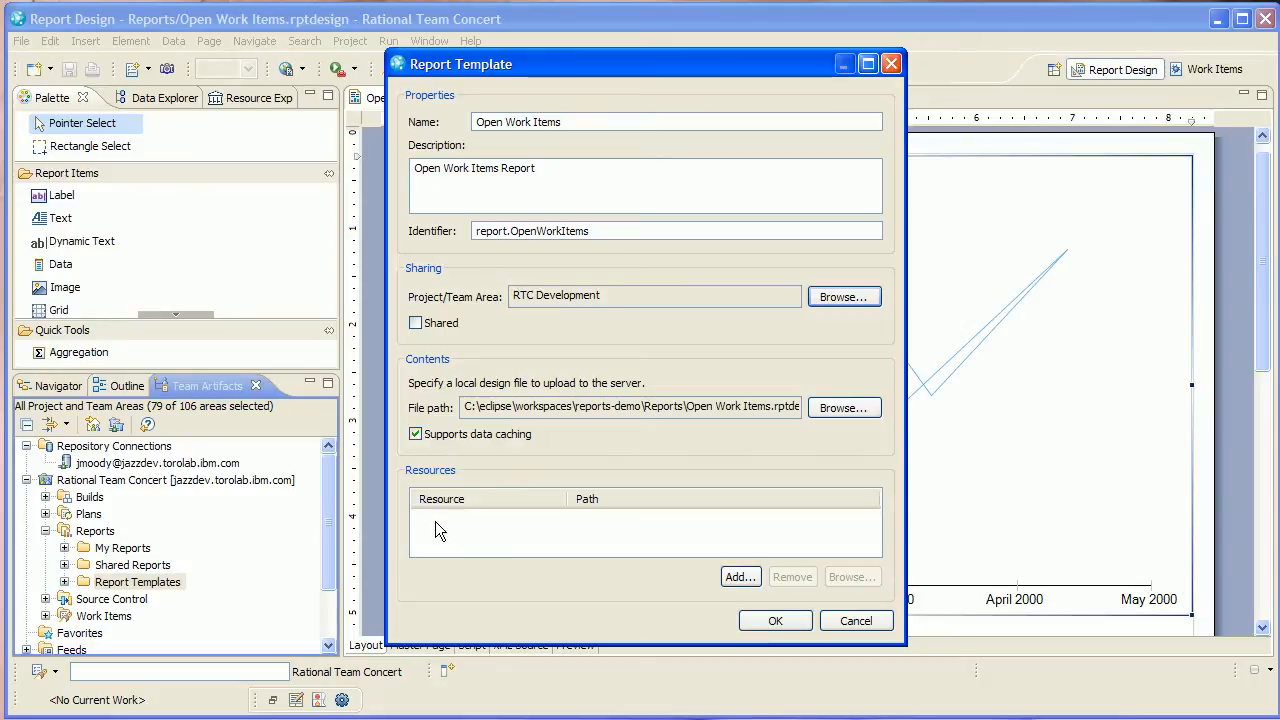
pyautogui.moveTo(568, 535)
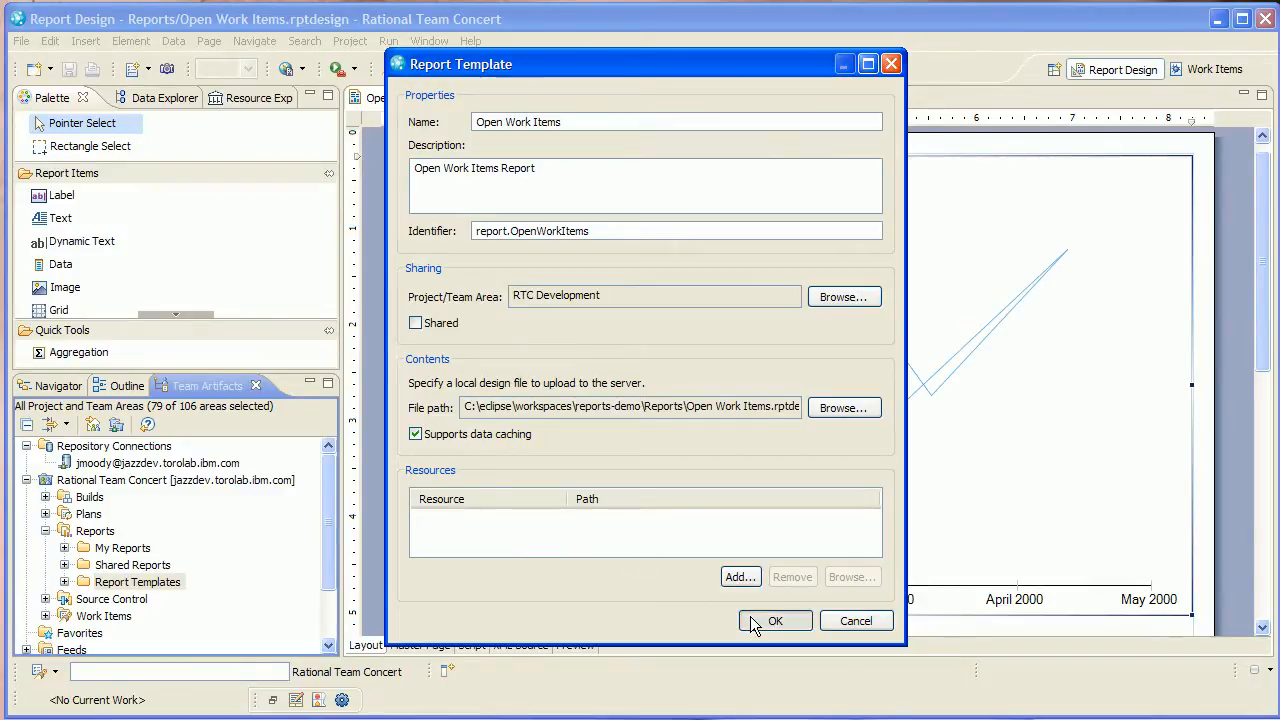
pyautogui.click(775, 620)
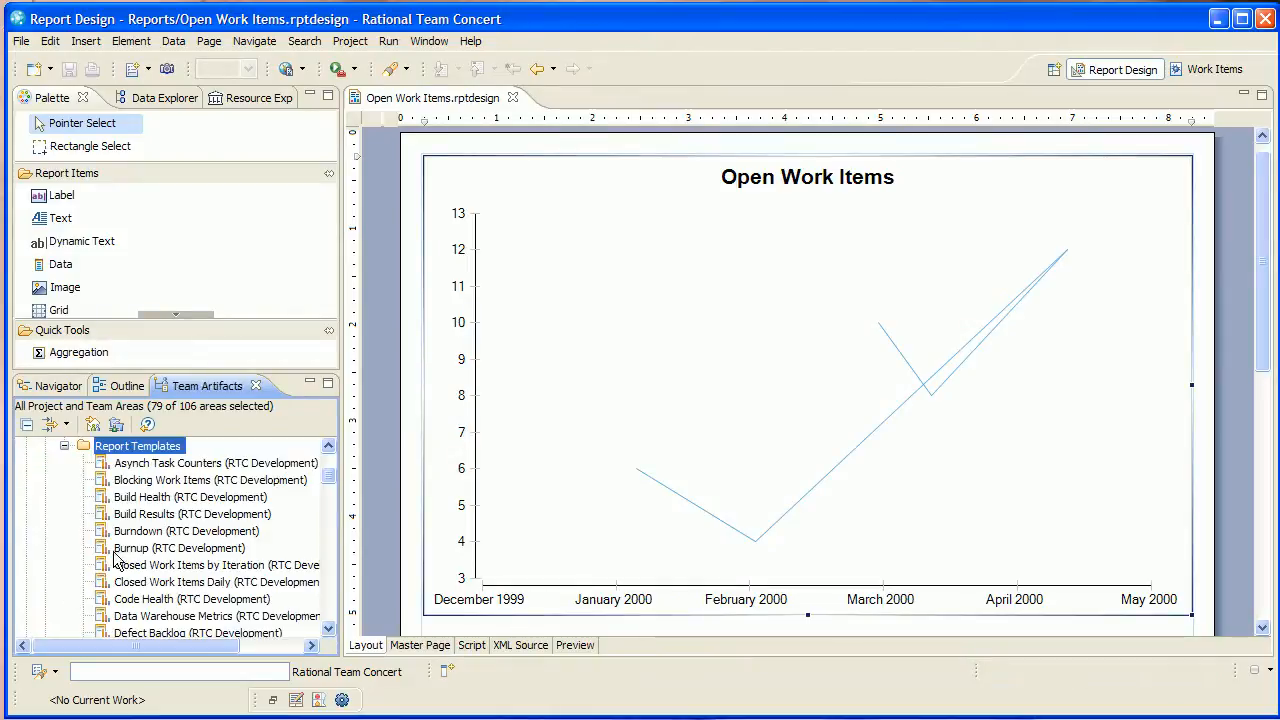
# Create an Open Work Items report in My Reports and bring up its actions
pyautogui.scroll(-3)
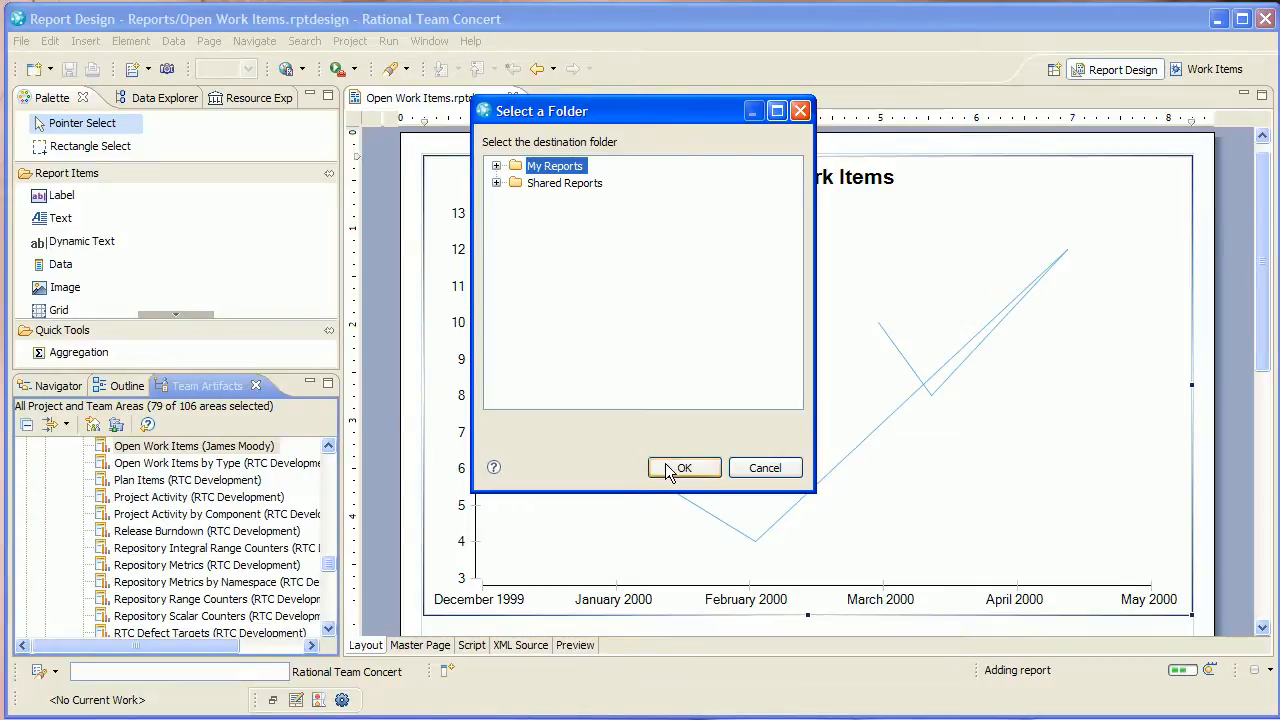
pyautogui.click(684, 467)
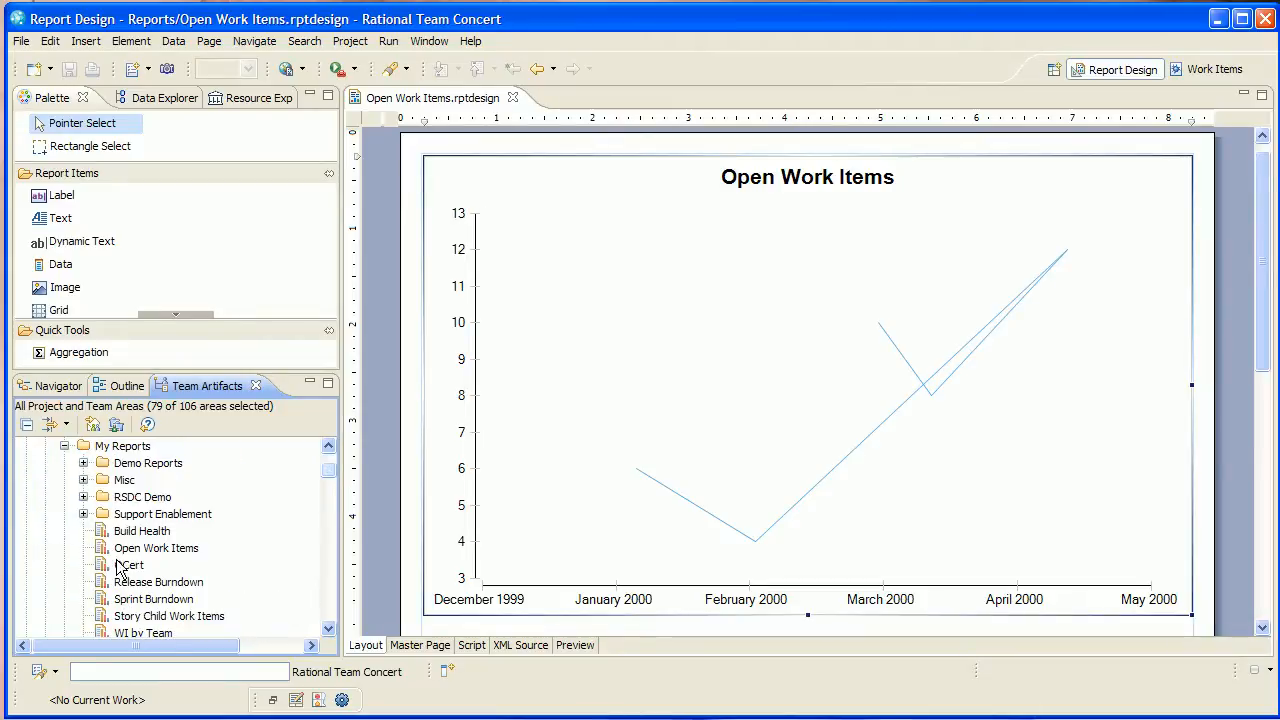
pyautogui.rightClick(156, 548)
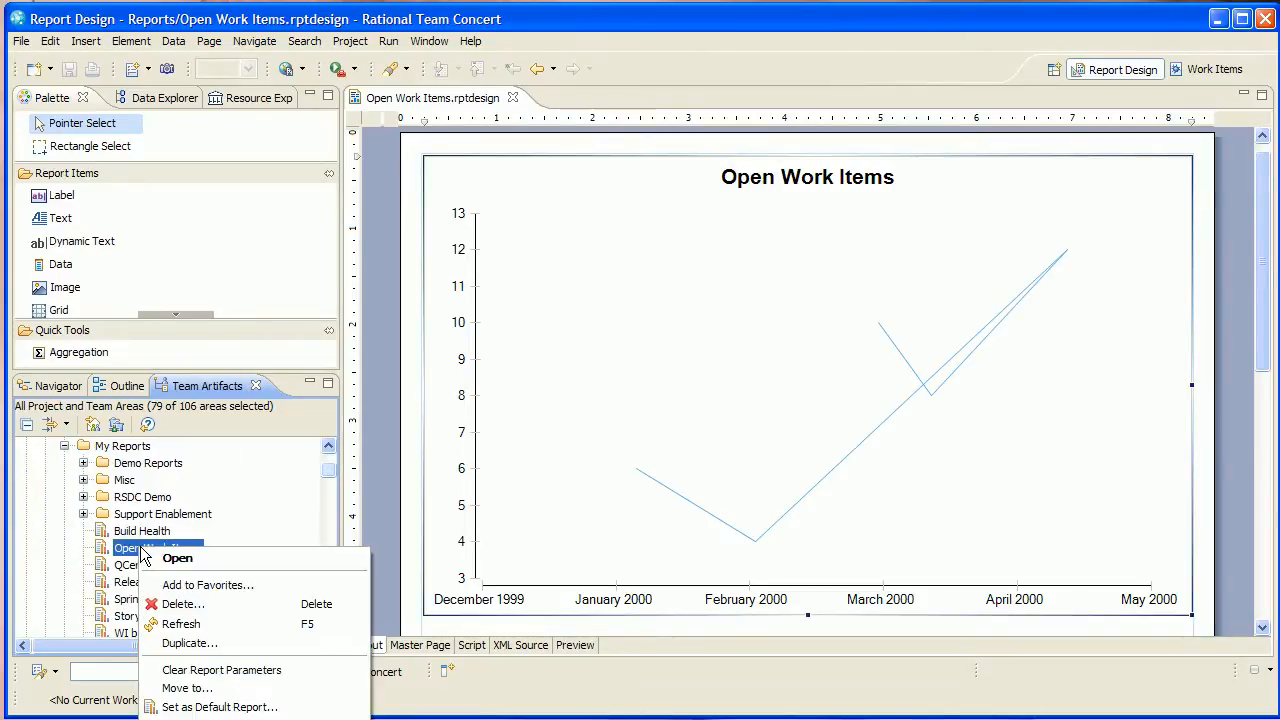
# Open the Open Work Items report to chart open work item counts from 2006 to 2009
pyautogui.click(177, 558)
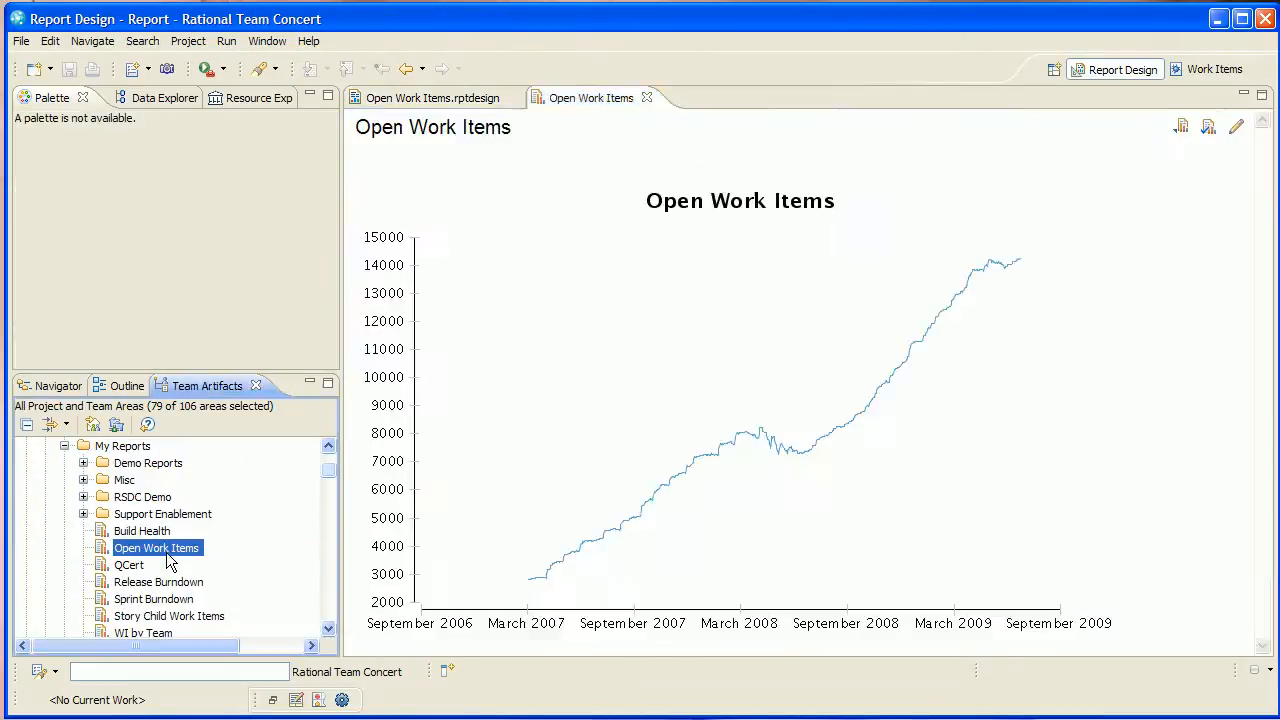
pyautogui.moveTo(550, 558)
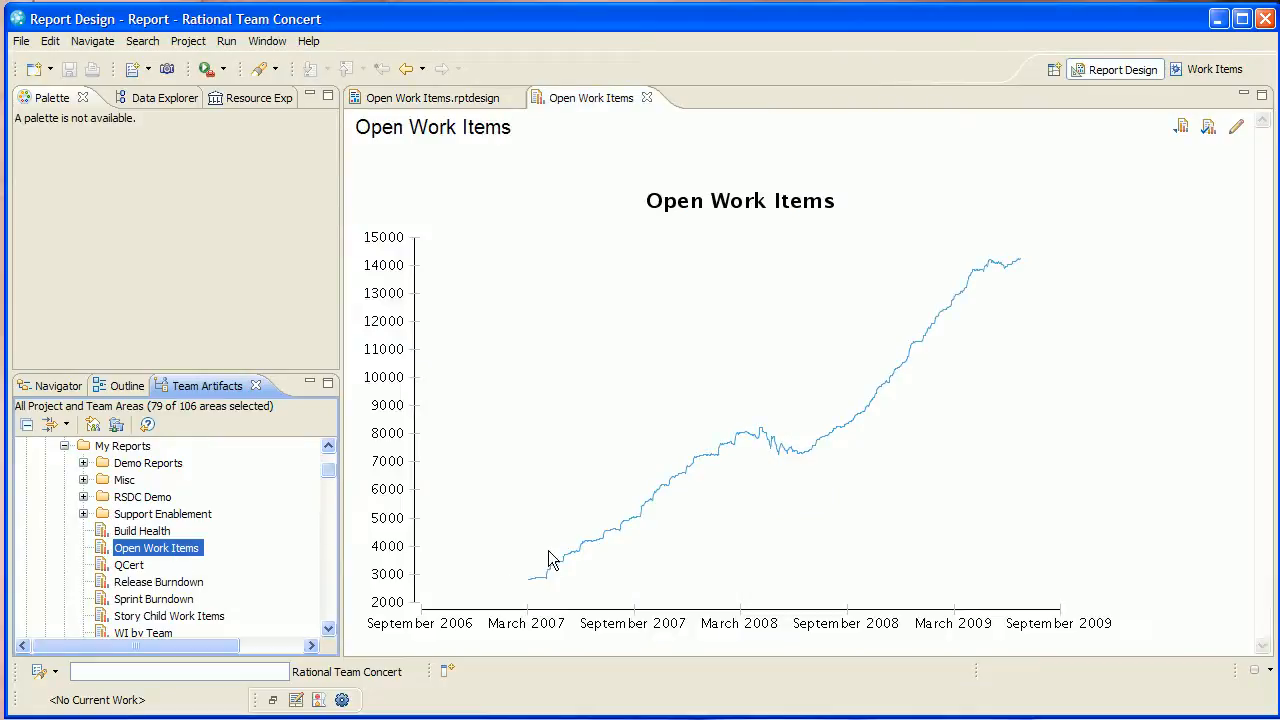
pyautogui.moveTo(965, 280)
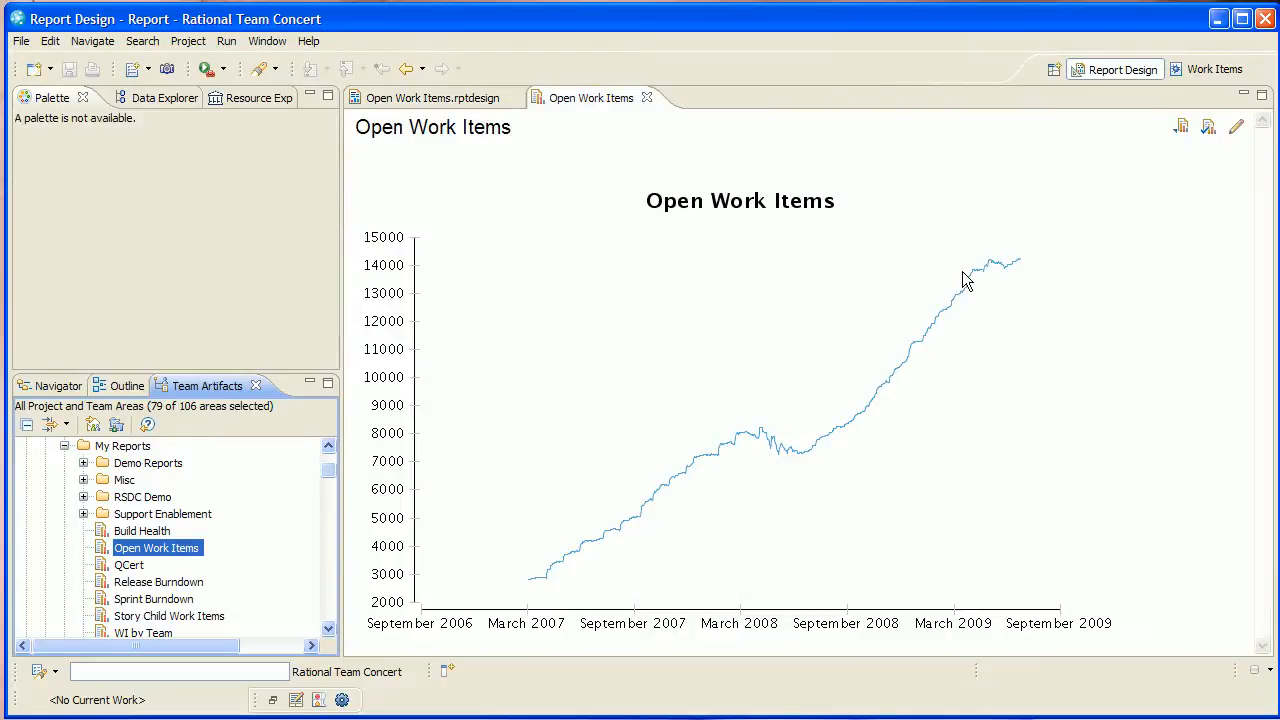